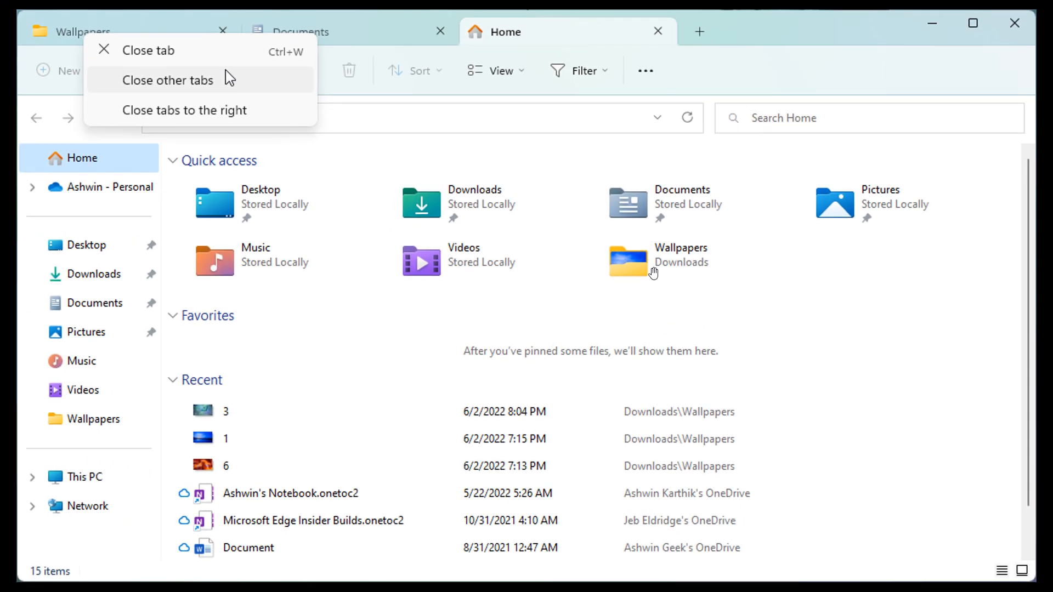
{"action": "mouse_move", "coordinate": [647, 186]}
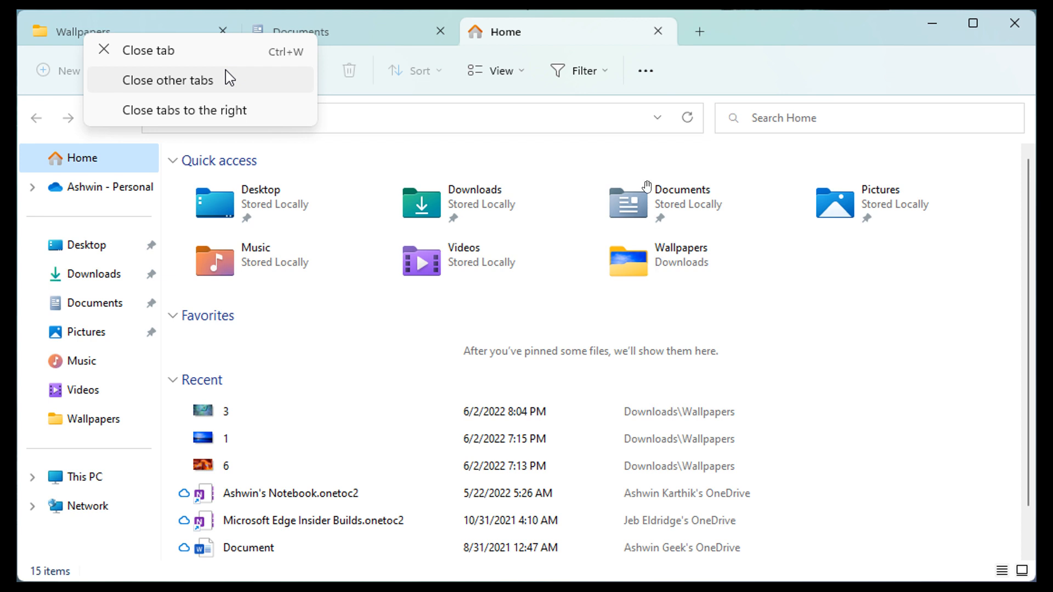
{"action": "mouse_move", "coordinate": [471, 150]}
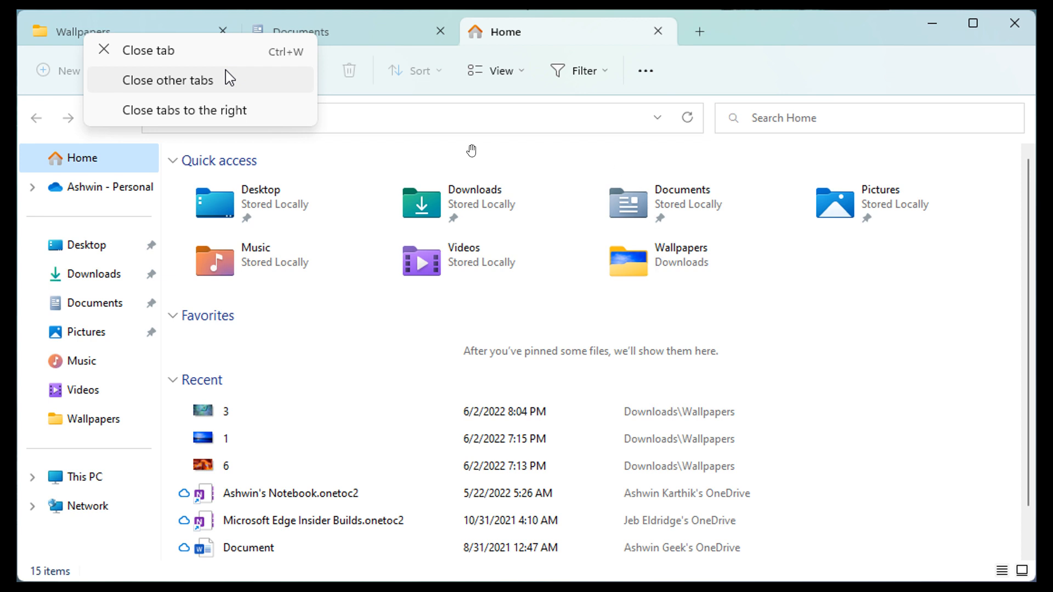
{"action": "mouse_move", "coordinate": [464, 158]}
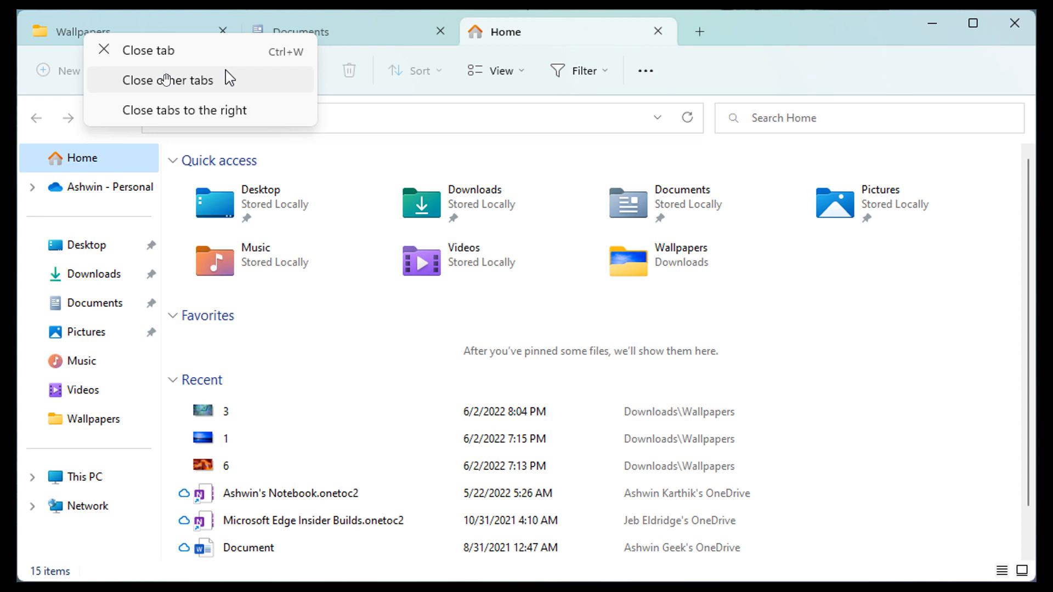
{"action": "mouse_move", "coordinate": [267, 117]}
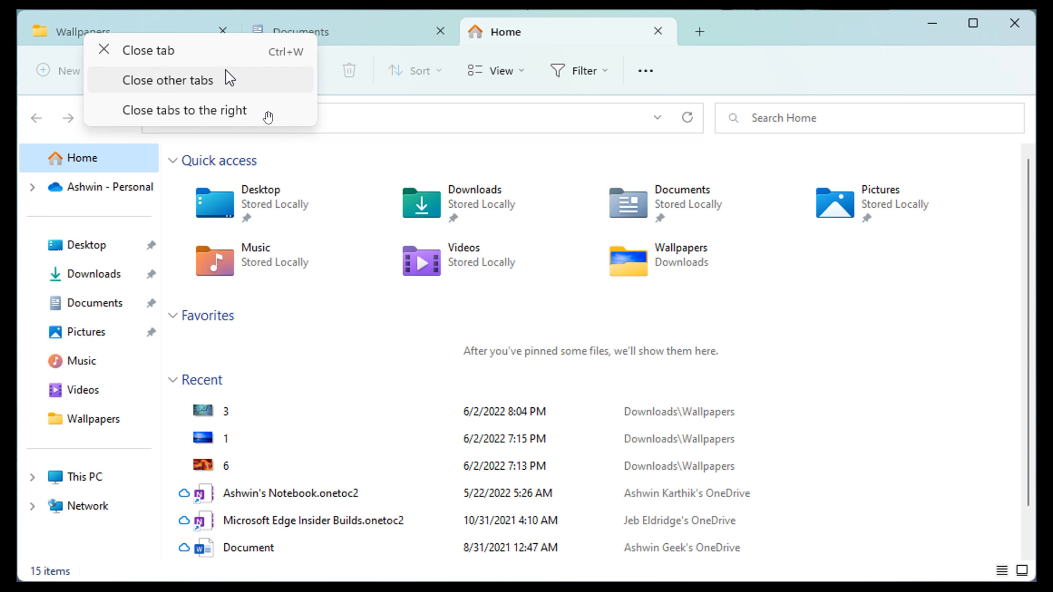
{"action": "mouse_move", "coordinate": [165, 65]}
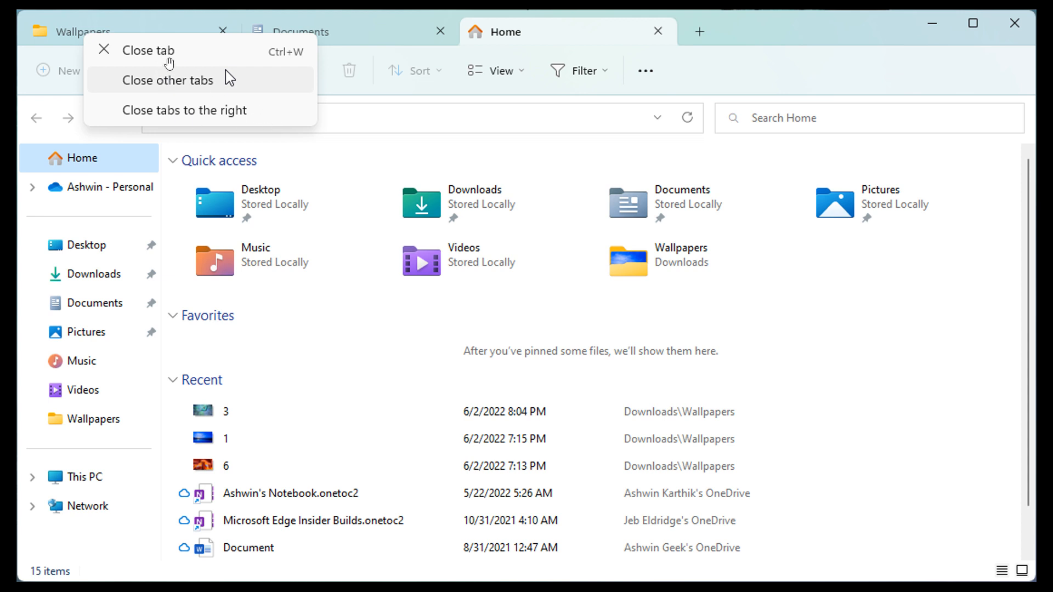
{"action": "mouse_move", "coordinate": [231, 77]}
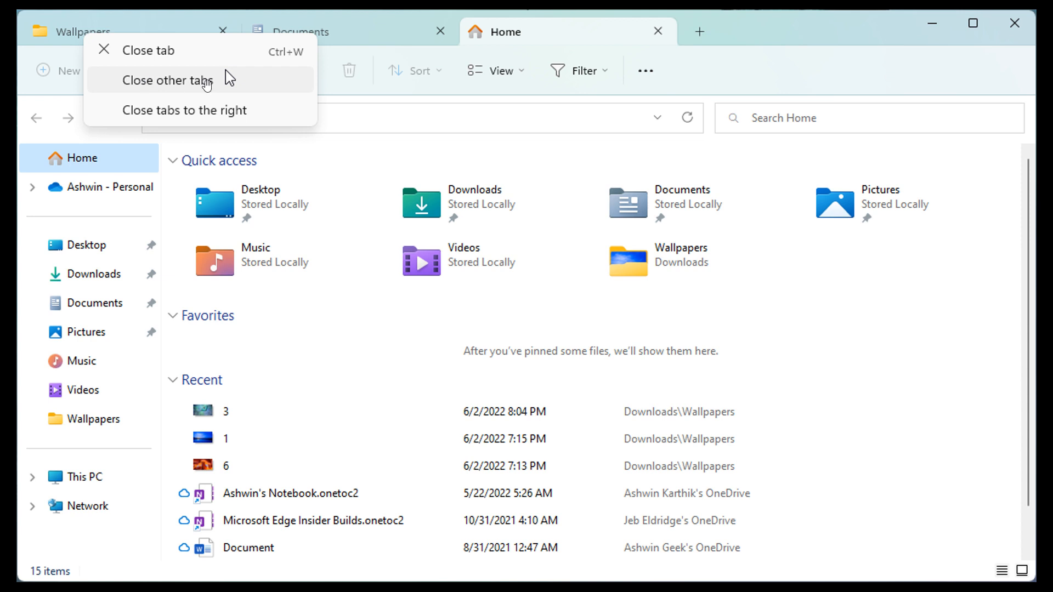
{"action": "mouse_move", "coordinate": [216, 124]}
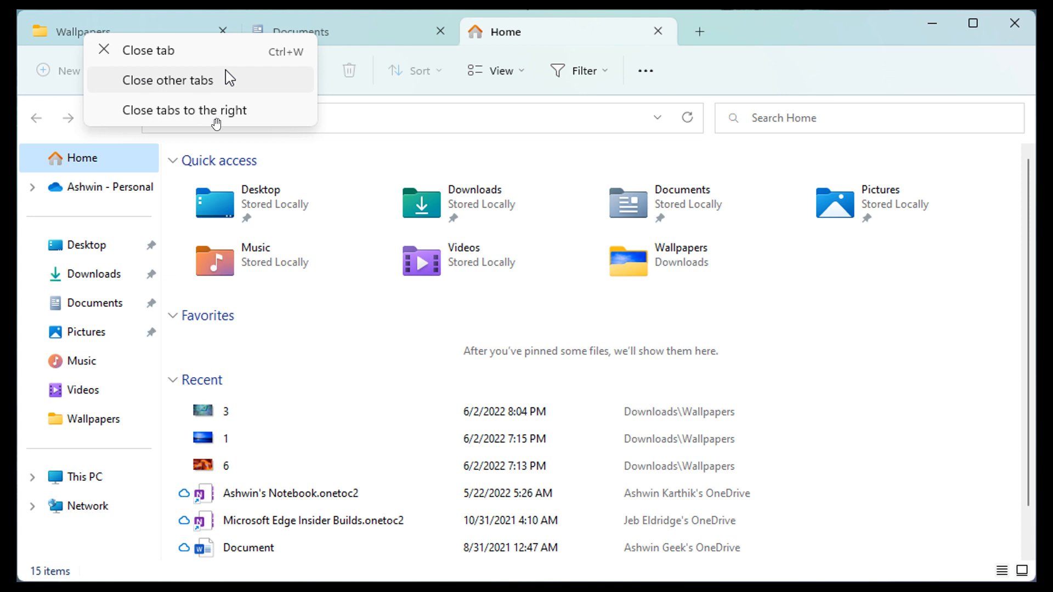
{"action": "mouse_move", "coordinate": [282, 34]}
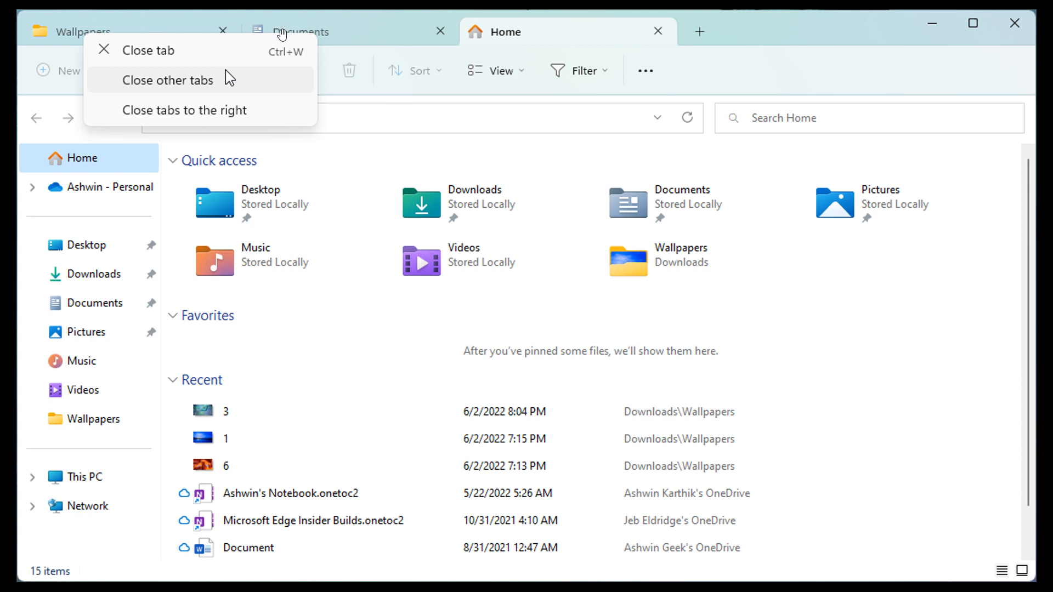
{"action": "mouse_move", "coordinate": [540, 34]}
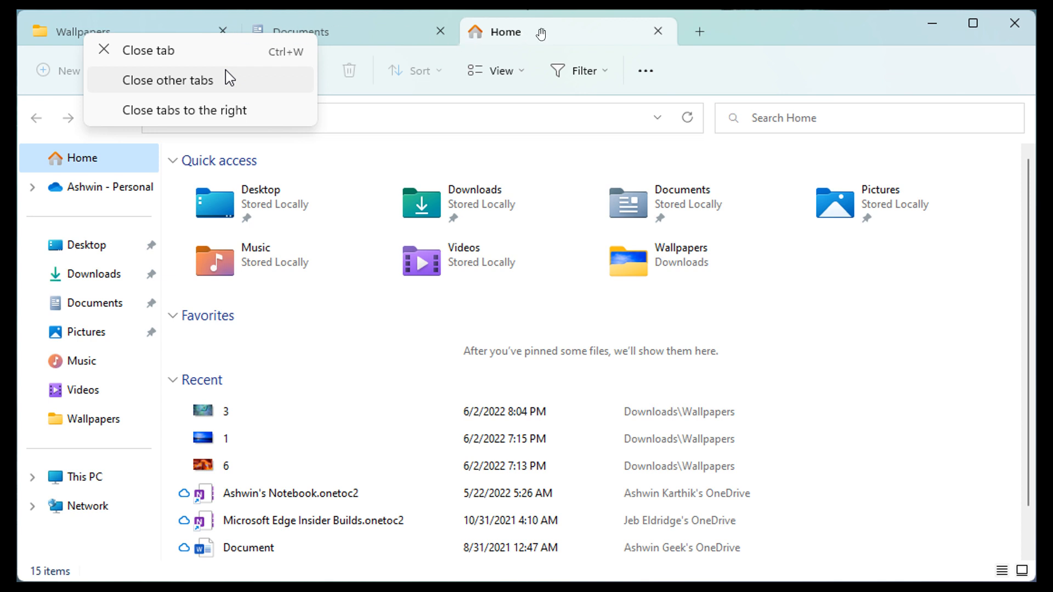
{"action": "mouse_move", "coordinate": [591, 163]}
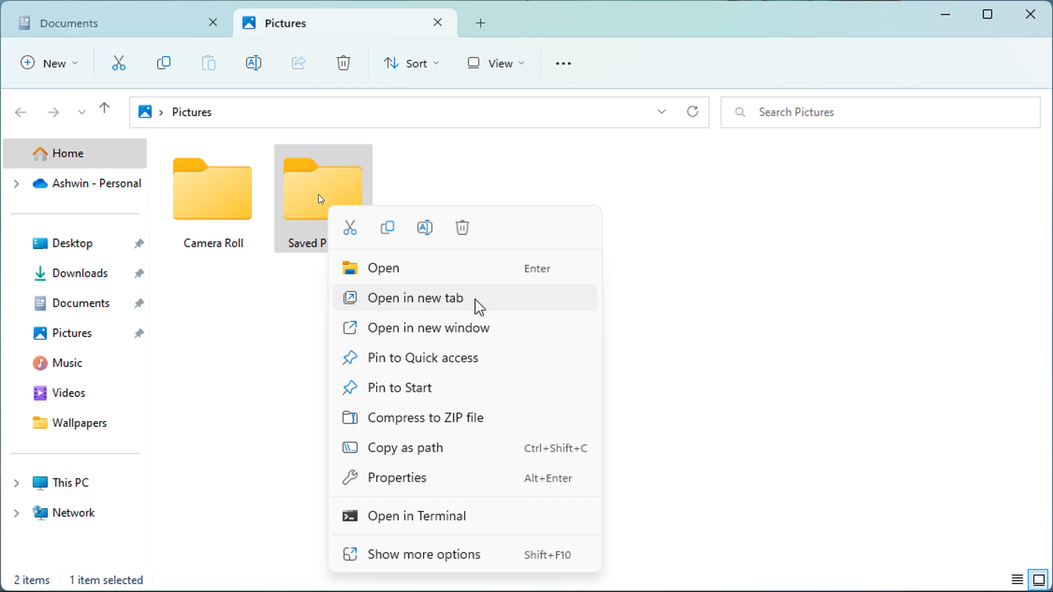
{"action": "mouse_move", "coordinate": [345, 14]}
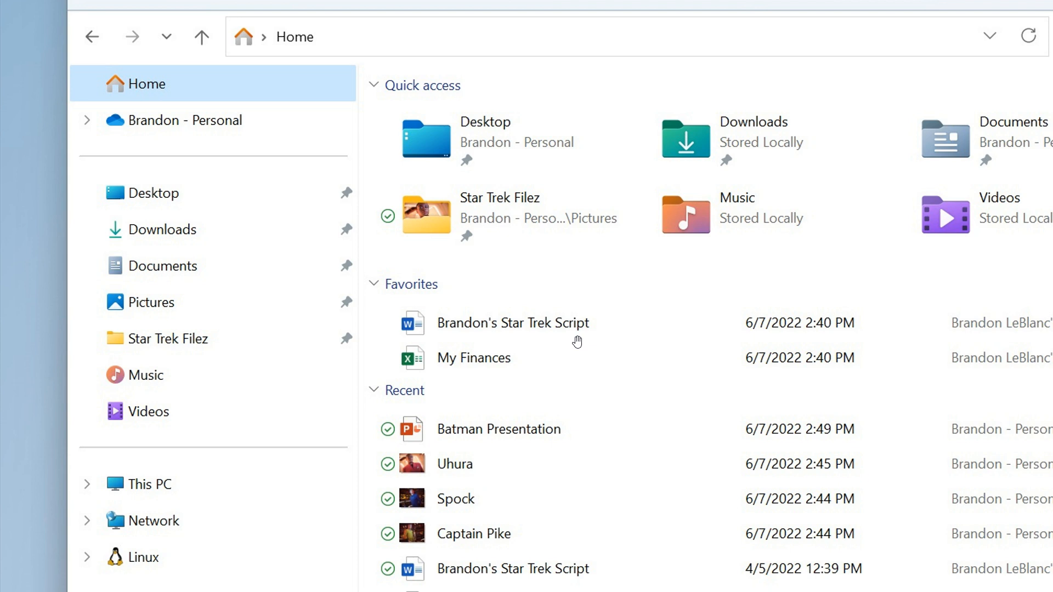
{"action": "mouse_move", "coordinate": [292, 283]}
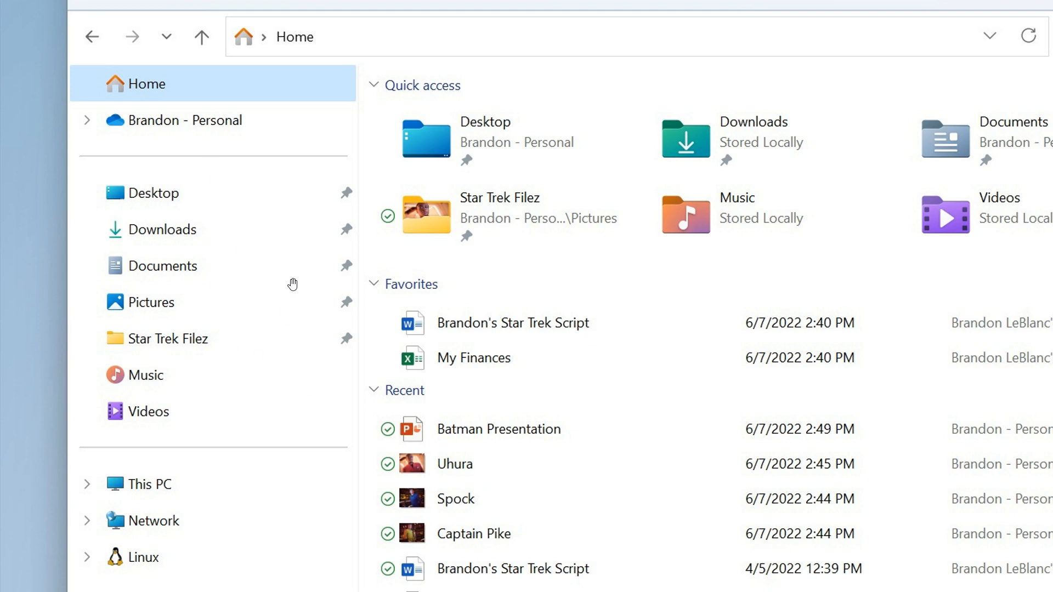
{"action": "mouse_move", "coordinate": [269, 339]}
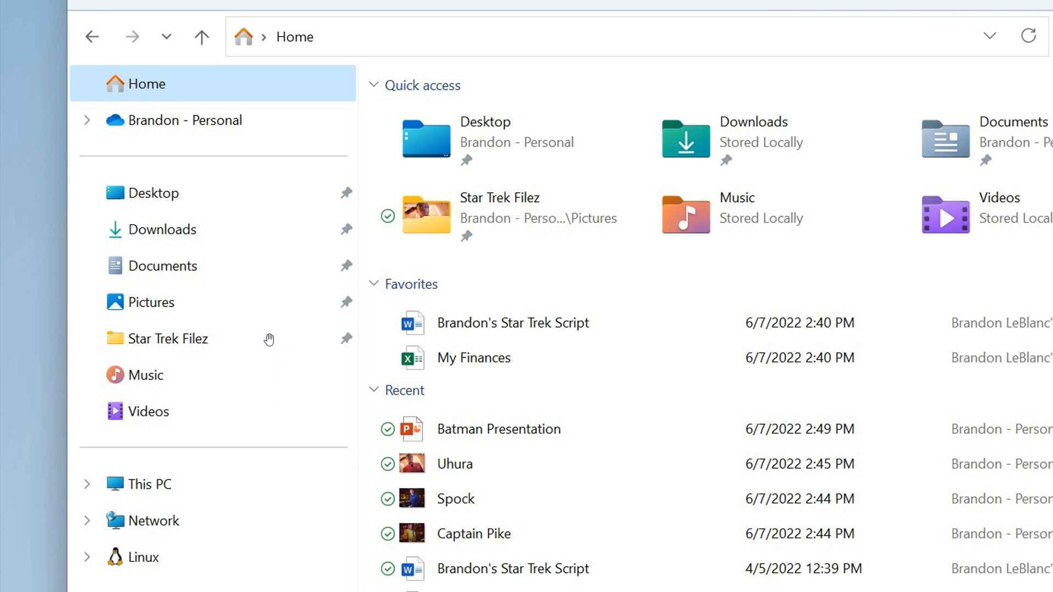
{"action": "mouse_move", "coordinate": [246, 386]}
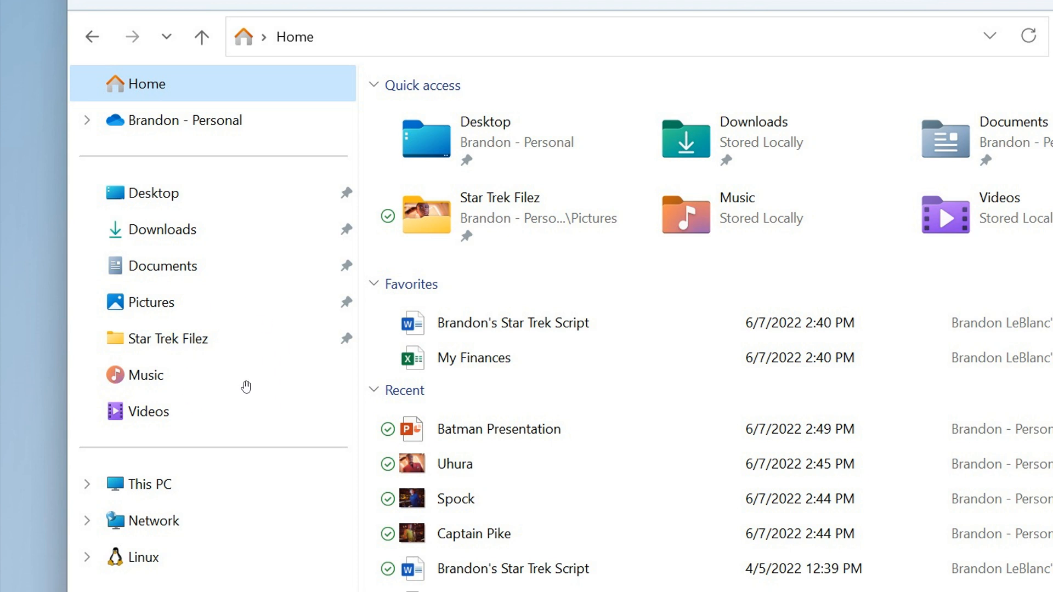
{"action": "mouse_move", "coordinate": [230, 223]}
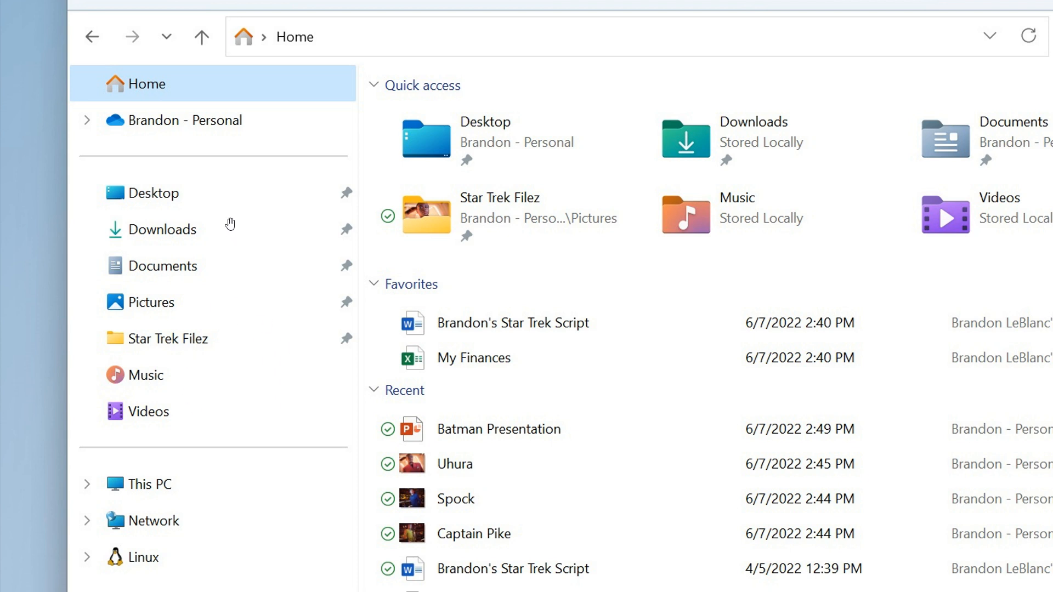
{"action": "mouse_move", "coordinate": [262, 230]}
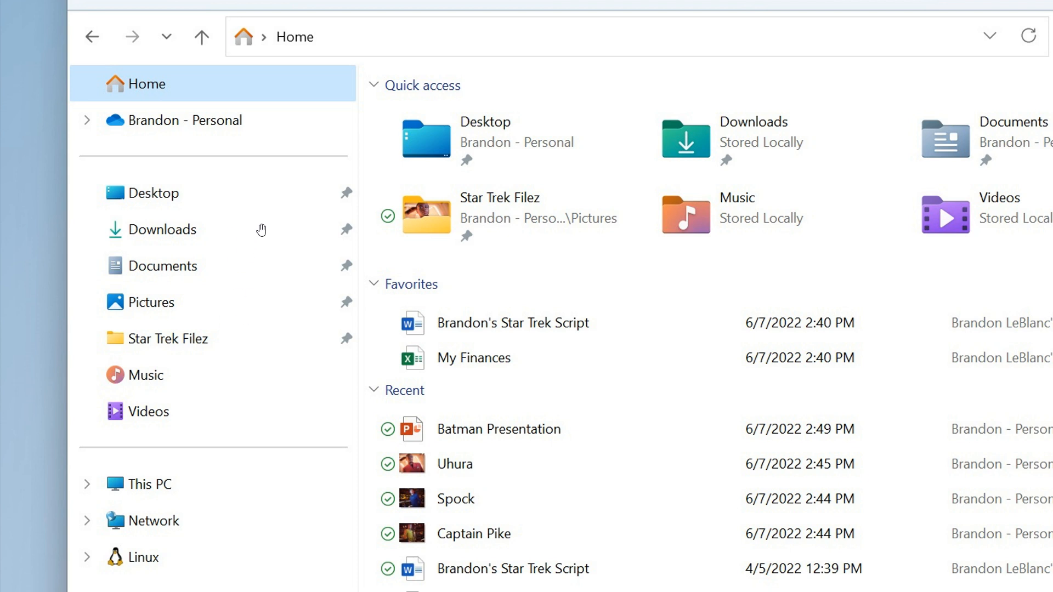
{"action": "mouse_move", "coordinate": [208, 177]}
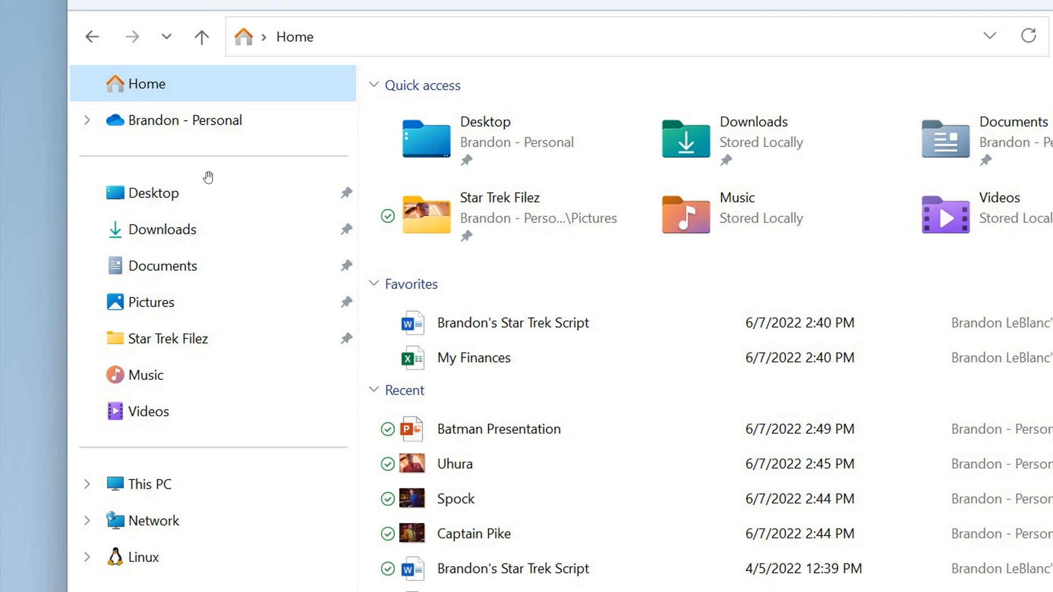
{"action": "mouse_move", "coordinate": [231, 120]}
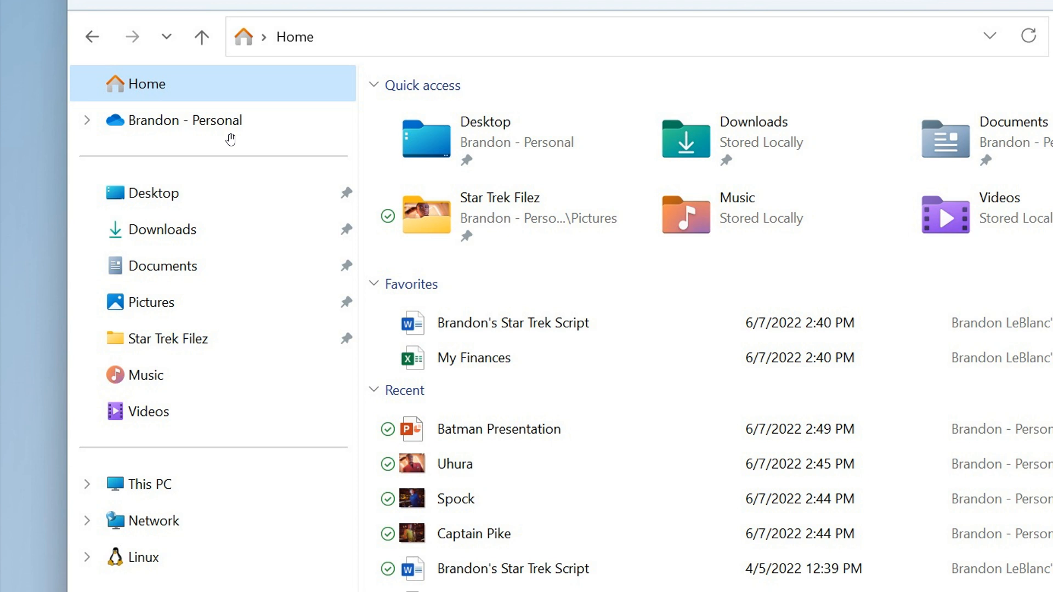
{"action": "mouse_move", "coordinate": [132, 147]}
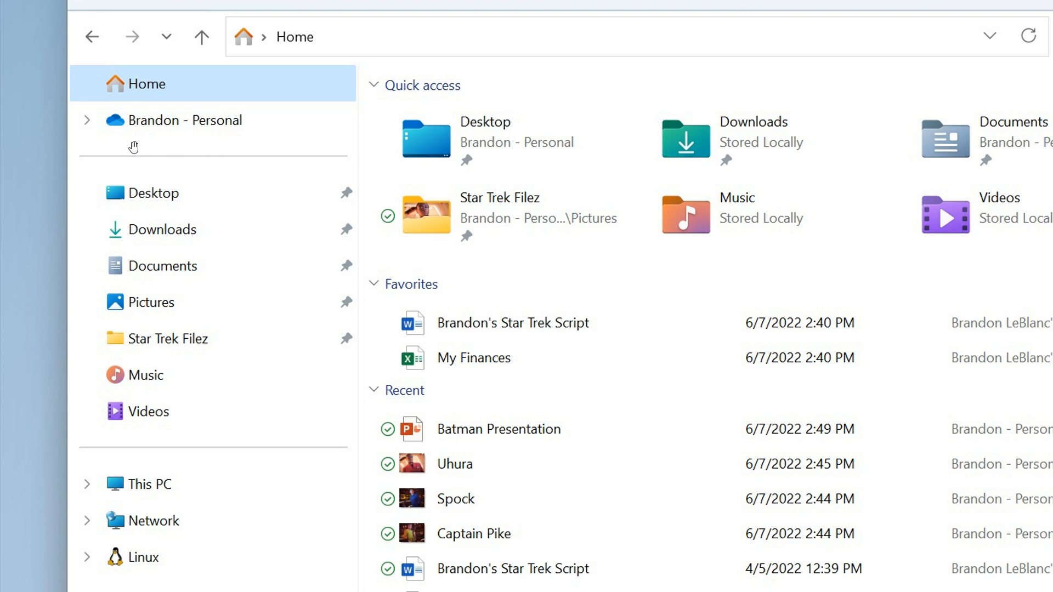
{"action": "mouse_move", "coordinate": [177, 136]}
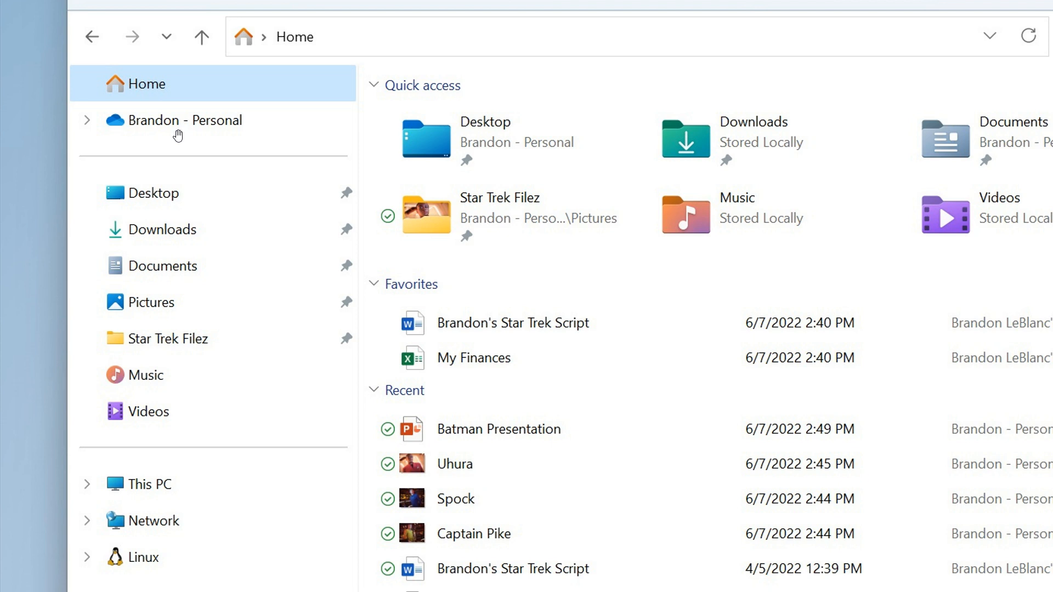
{"action": "mouse_move", "coordinate": [267, 142]}
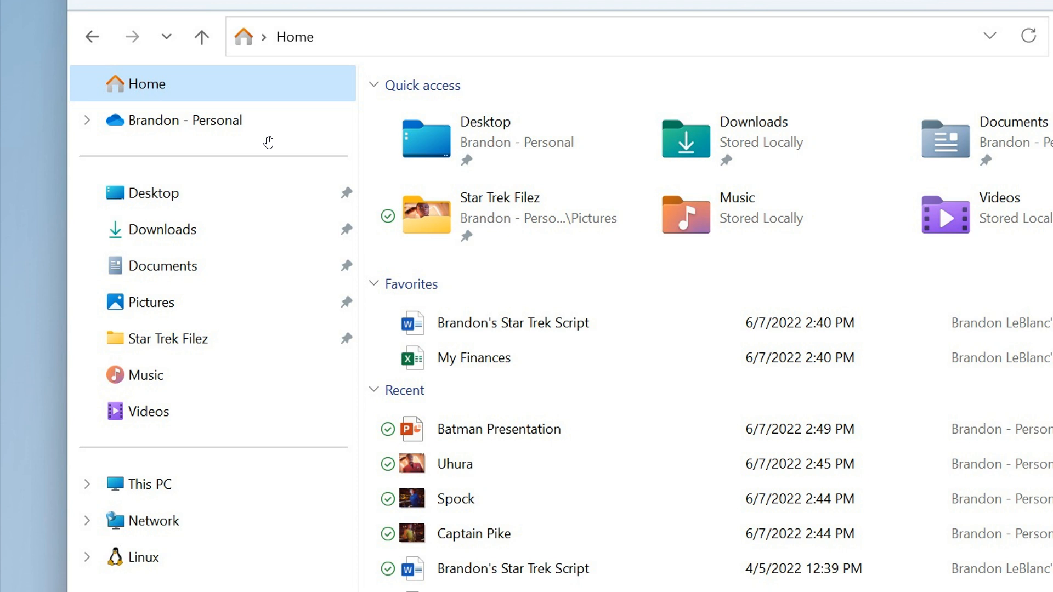
{"action": "mouse_move", "coordinate": [235, 256]}
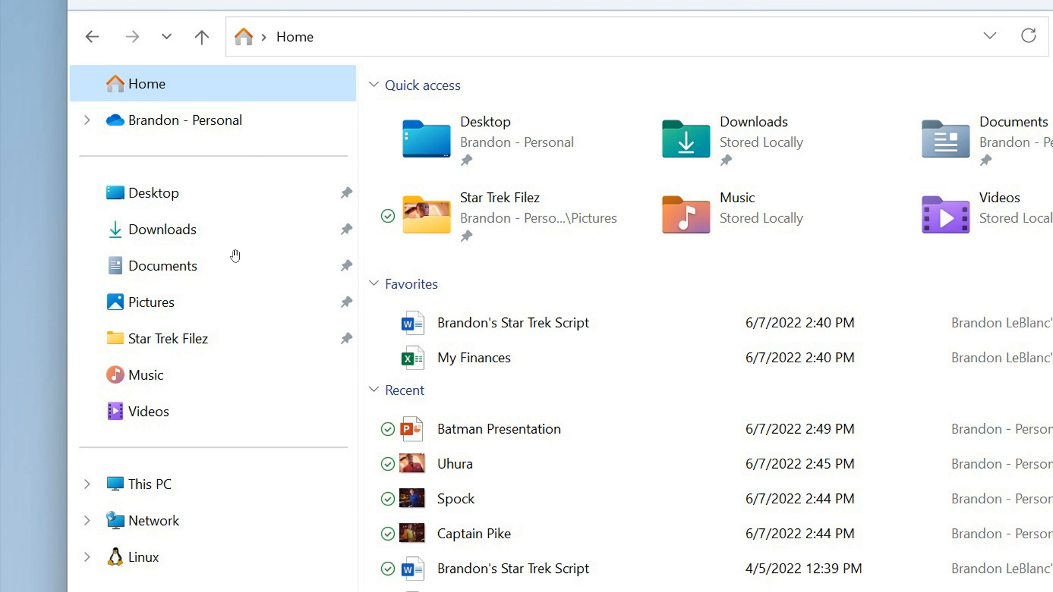
{"action": "mouse_move", "coordinate": [263, 350]}
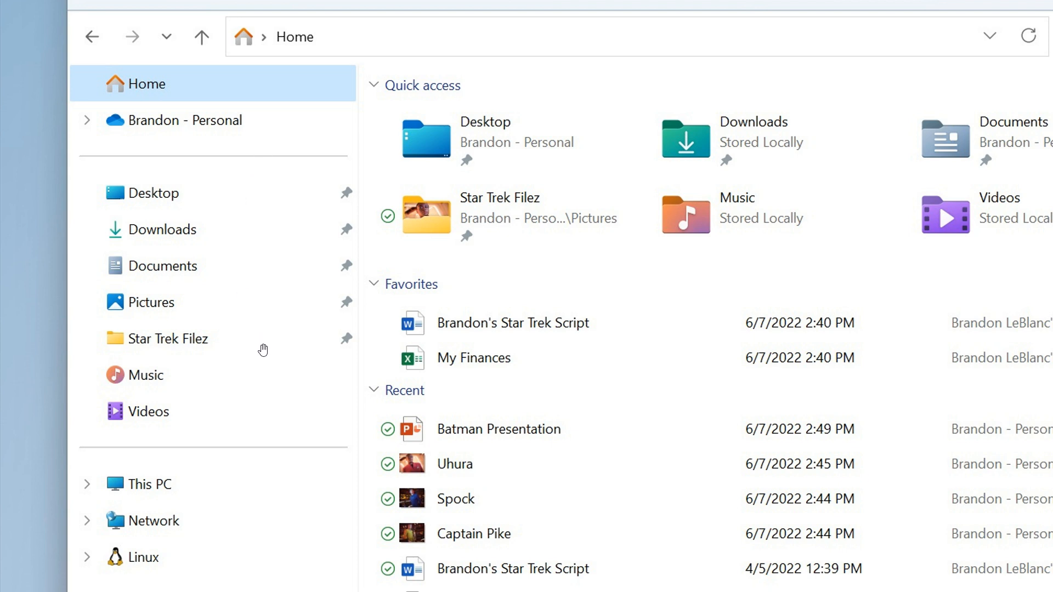
{"action": "mouse_move", "coordinate": [270, 421]}
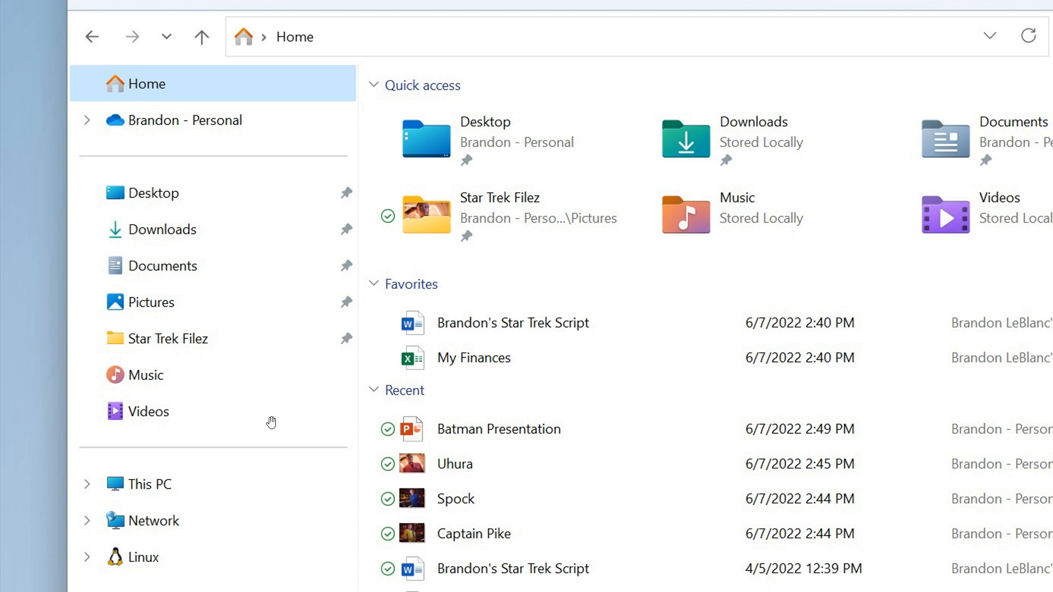
{"action": "mouse_move", "coordinate": [264, 401]}
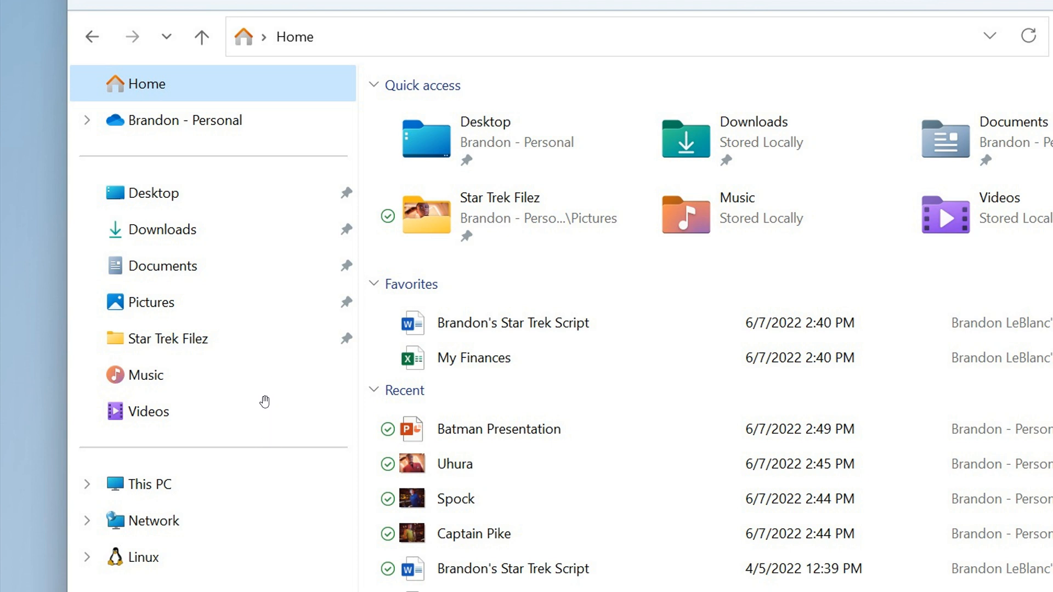
{"action": "mouse_move", "coordinate": [188, 484]}
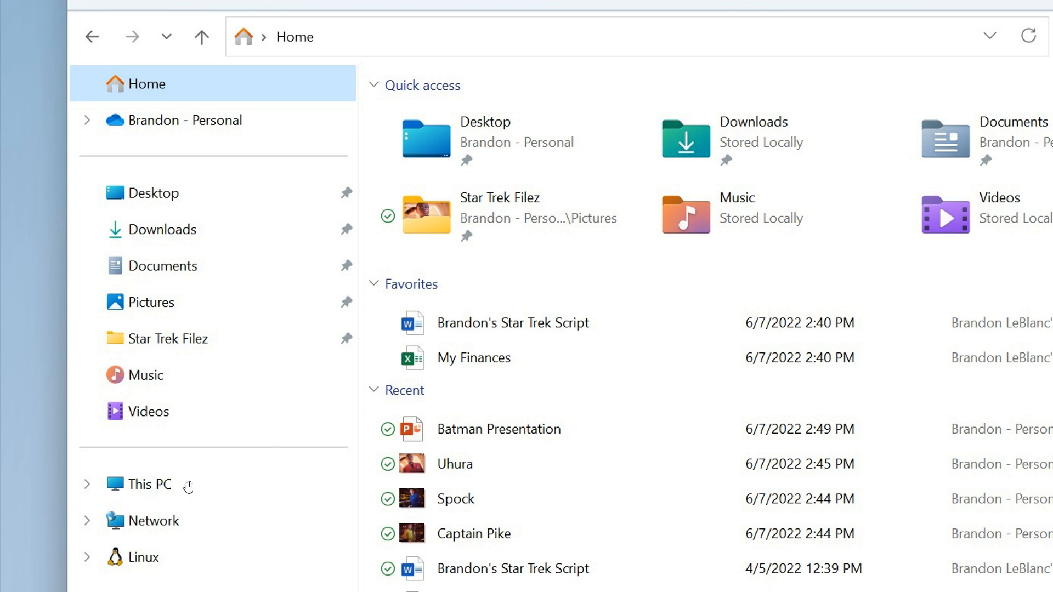
{"action": "mouse_move", "coordinate": [258, 464]}
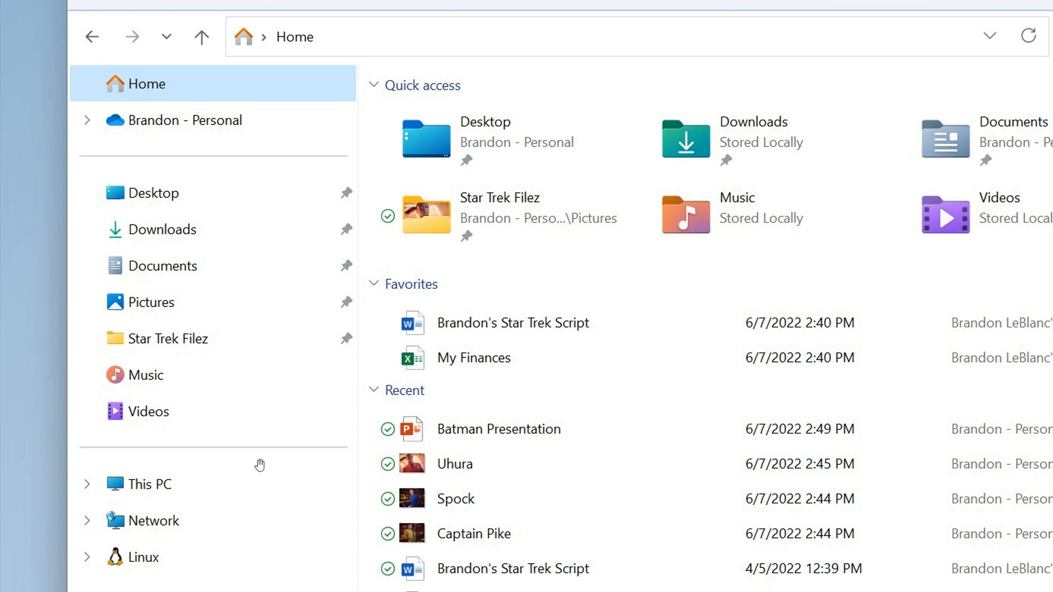
{"action": "mouse_move", "coordinate": [294, 479]}
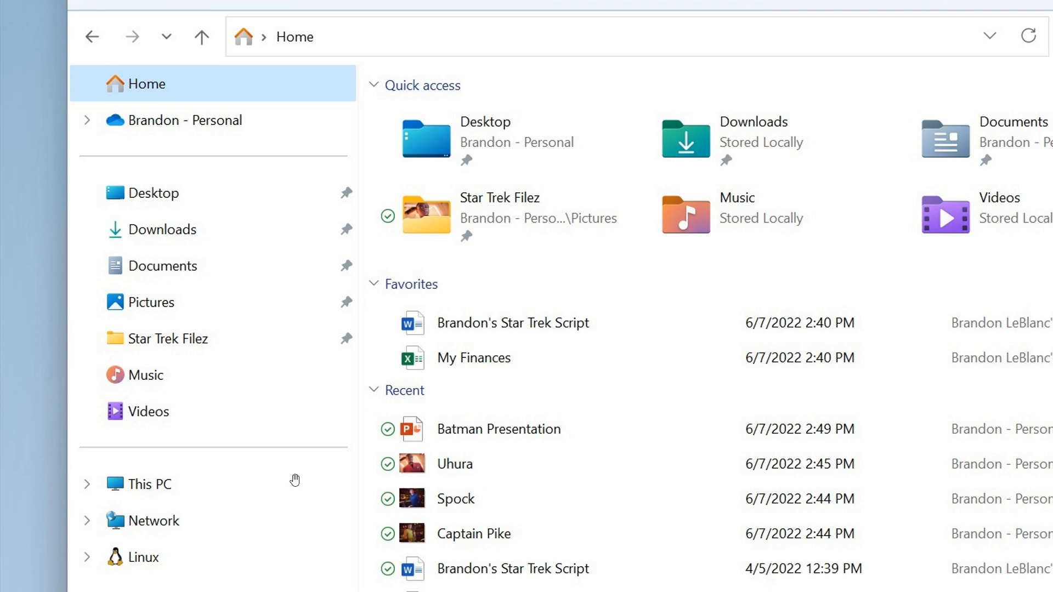
{"action": "mouse_move", "coordinate": [347, 401]}
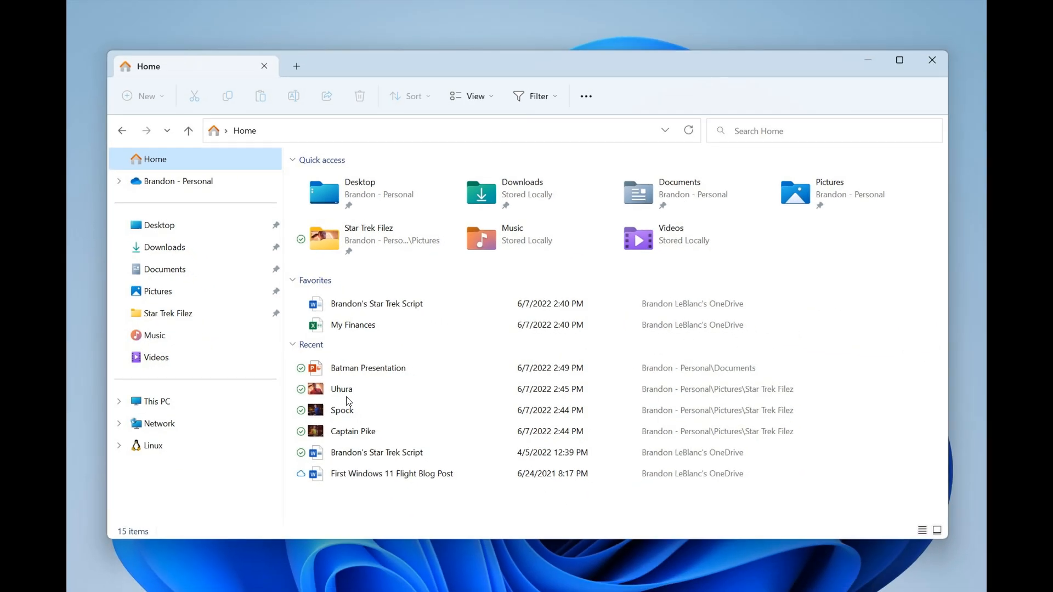
{"action": "left_click", "coordinate": [932, 61]}
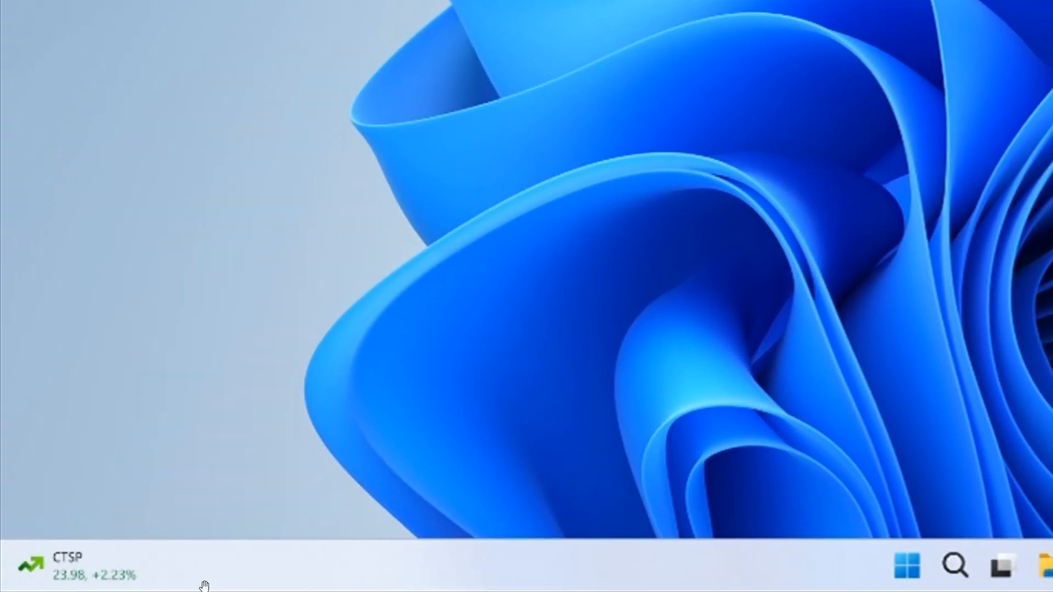
{"action": "mouse_move", "coordinate": [323, 580]}
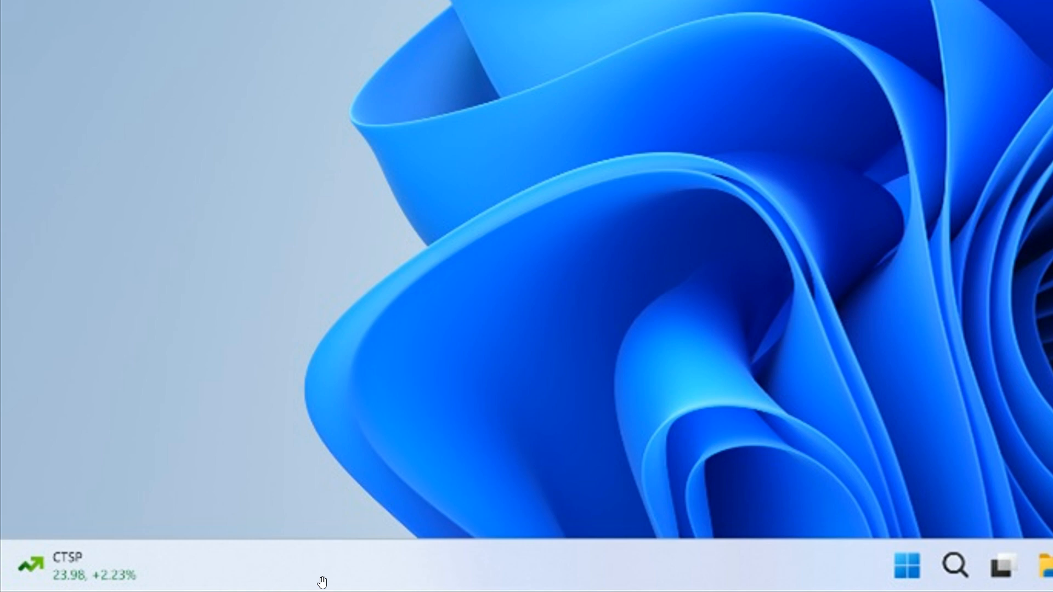
{"action": "mouse_move", "coordinate": [249, 576]}
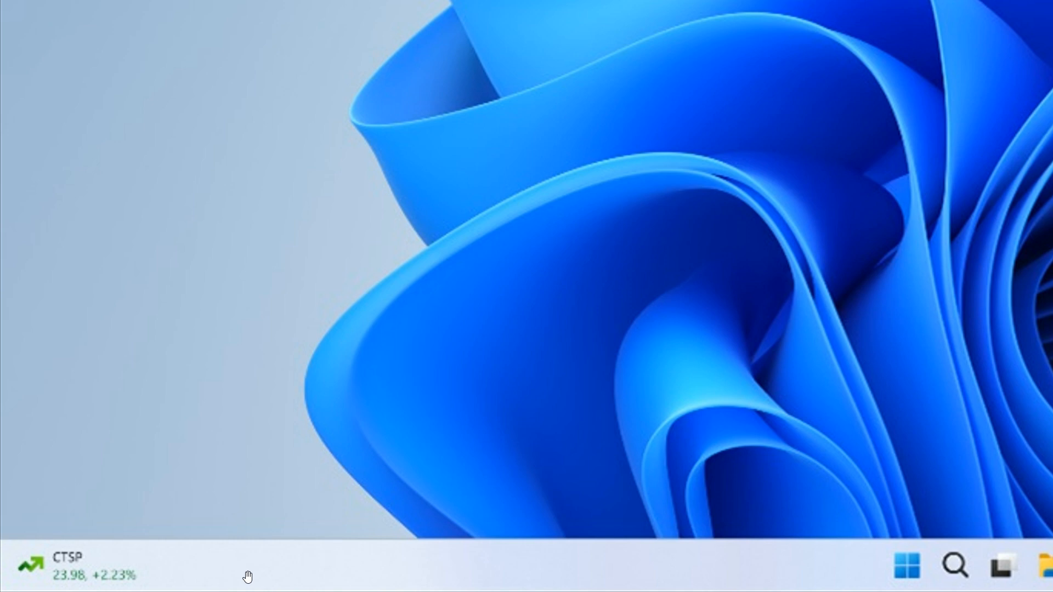
{"action": "mouse_move", "coordinate": [135, 570]}
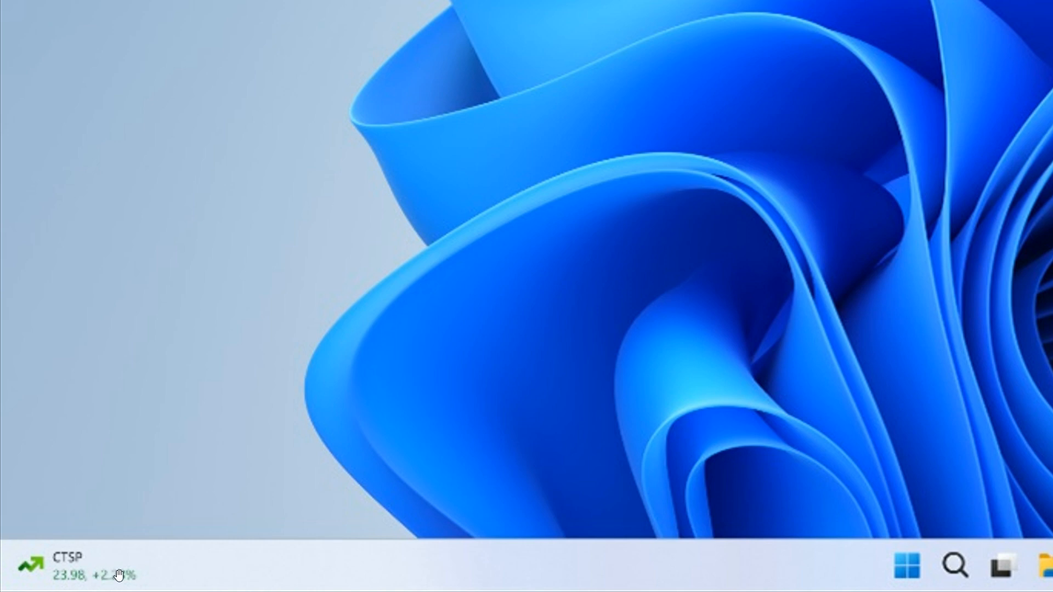
{"action": "mouse_move", "coordinate": [132, 575]}
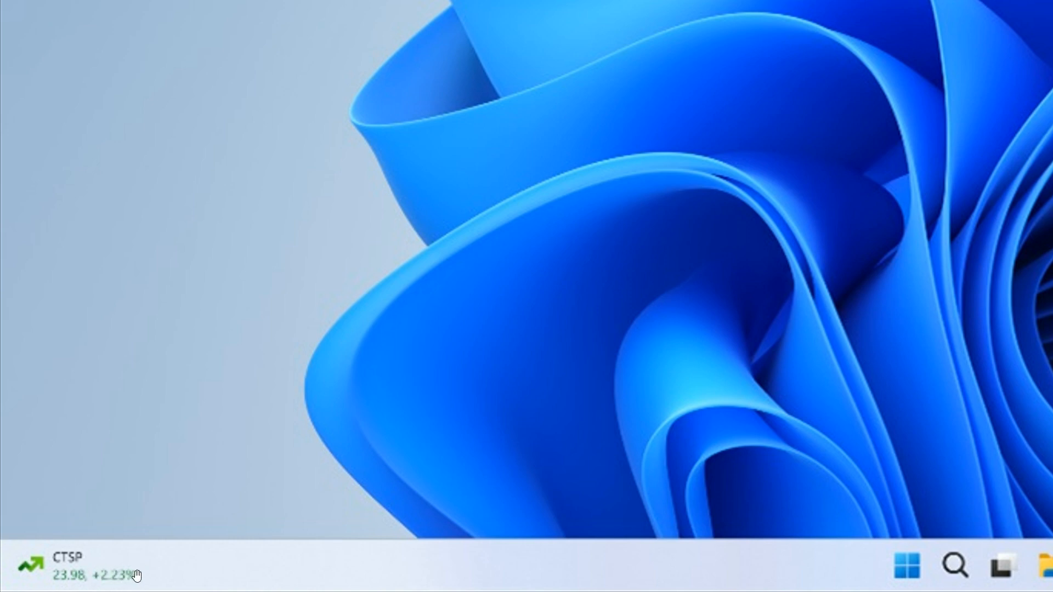
{"action": "mouse_move", "coordinate": [188, 580]}
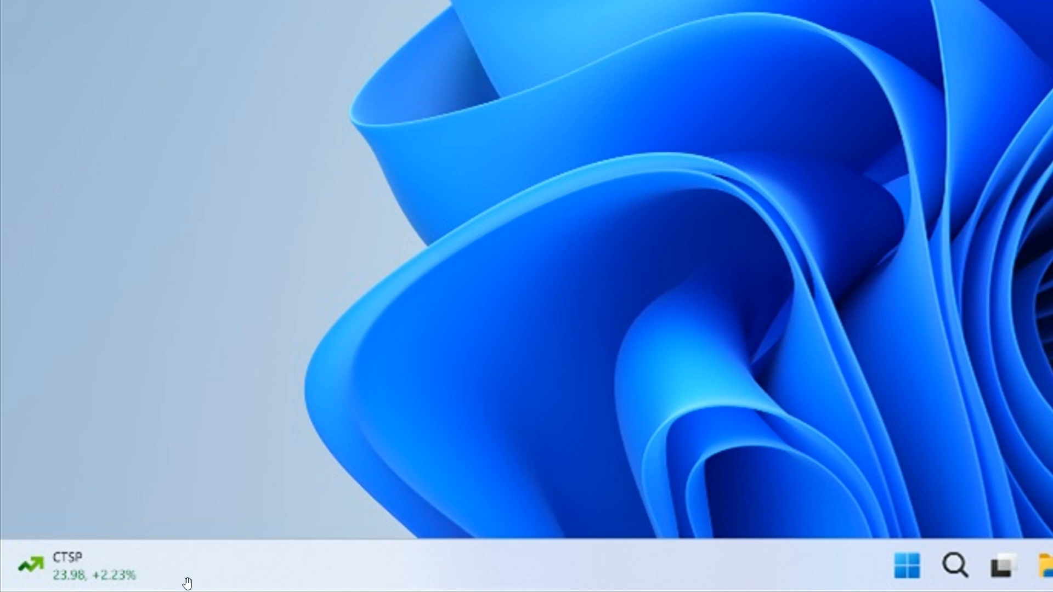
{"action": "mouse_move", "coordinate": [413, 568]}
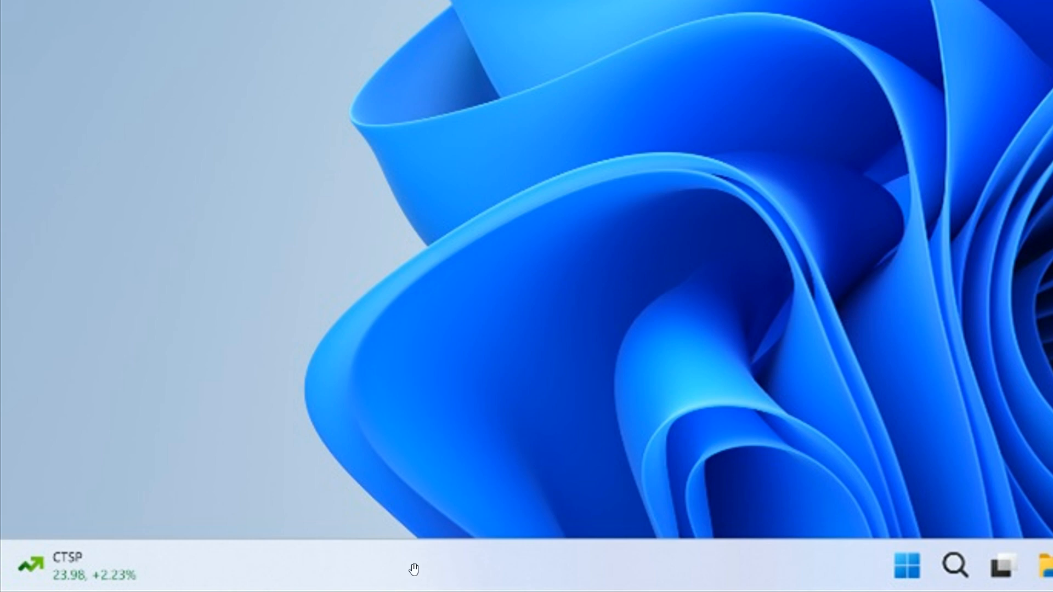
{"action": "mouse_move", "coordinate": [450, 567]}
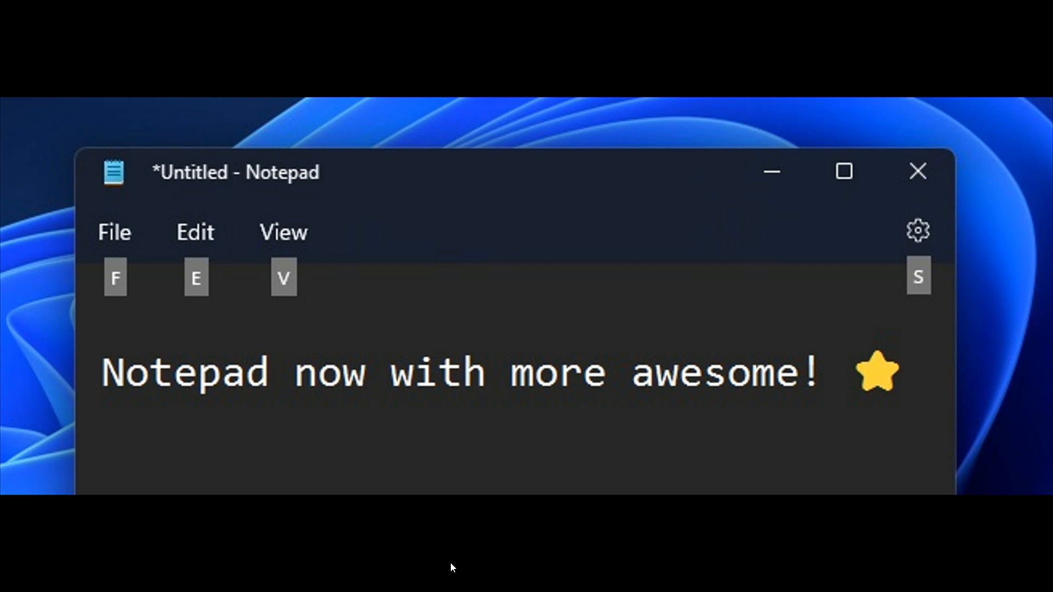
{"action": "mouse_move", "coordinate": [446, 566]}
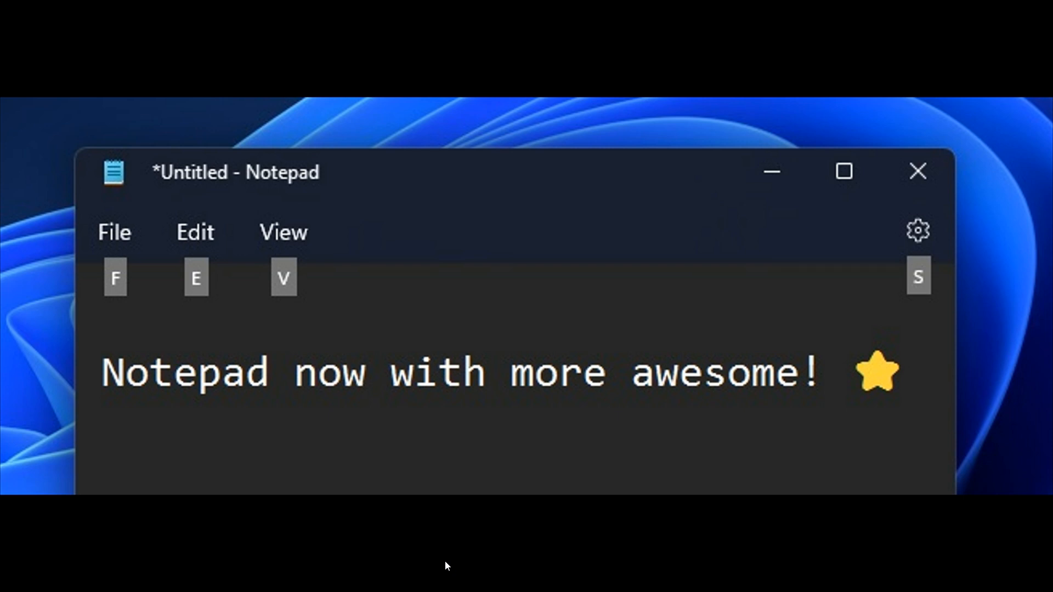
{"action": "mouse_move", "coordinate": [676, 334]}
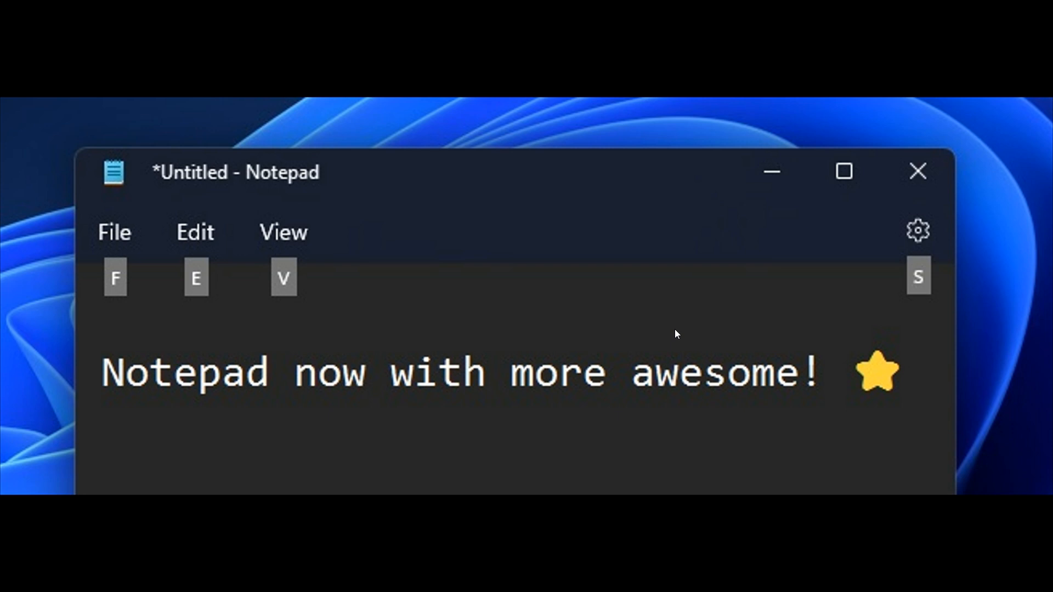
{"action": "mouse_move", "coordinate": [699, 328]}
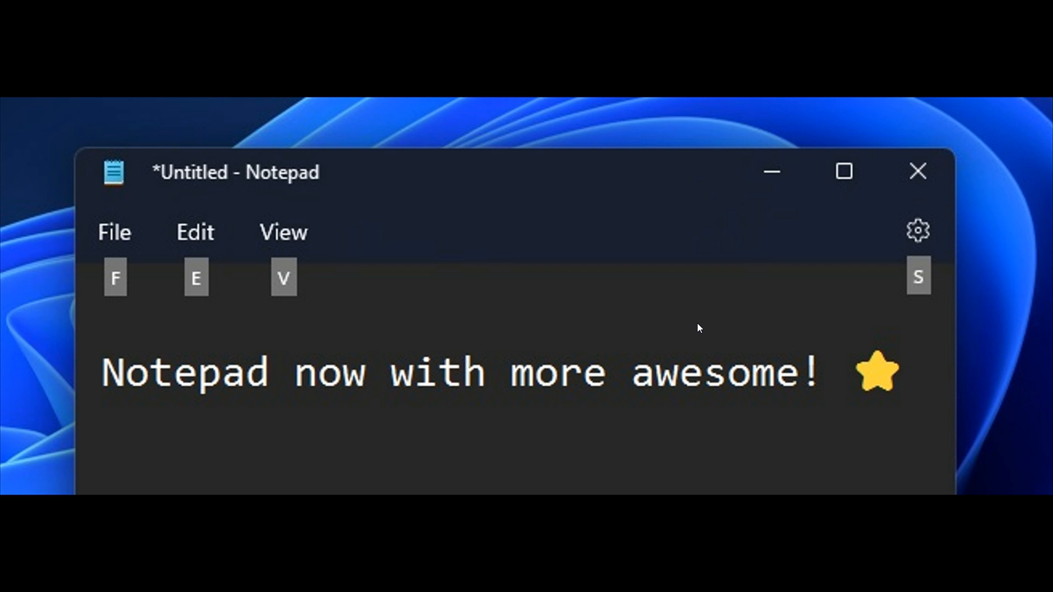
{"action": "mouse_move", "coordinate": [704, 312]}
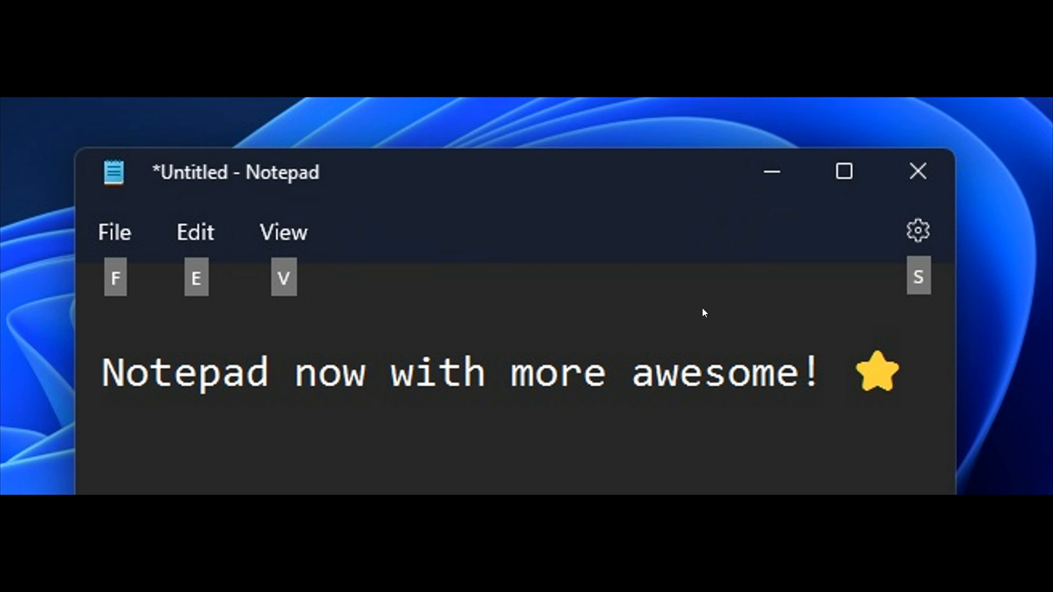
{"action": "mouse_move", "coordinate": [743, 322]}
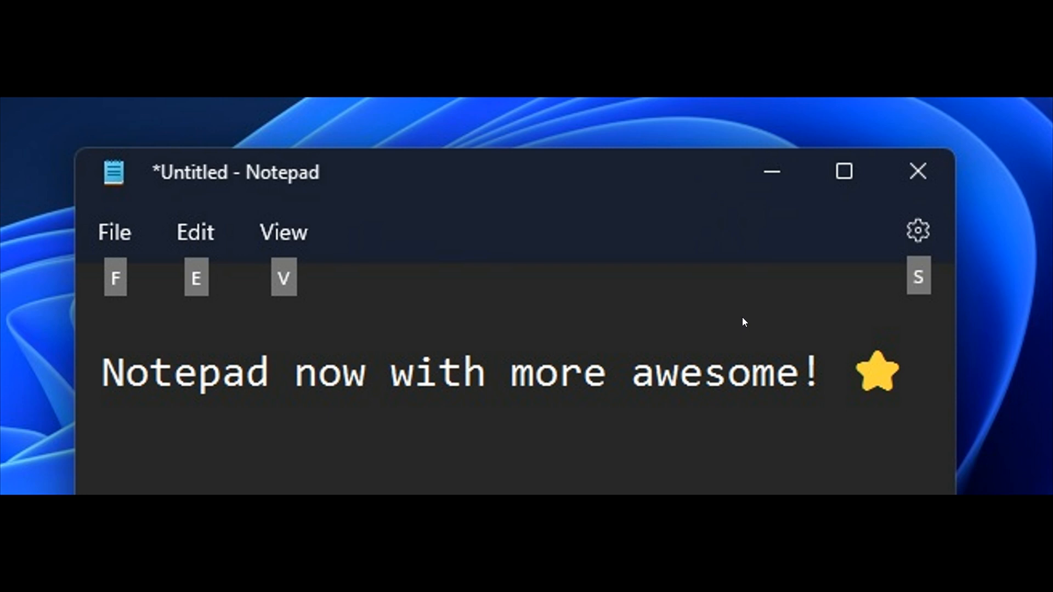
{"action": "mouse_move", "coordinate": [380, 272]}
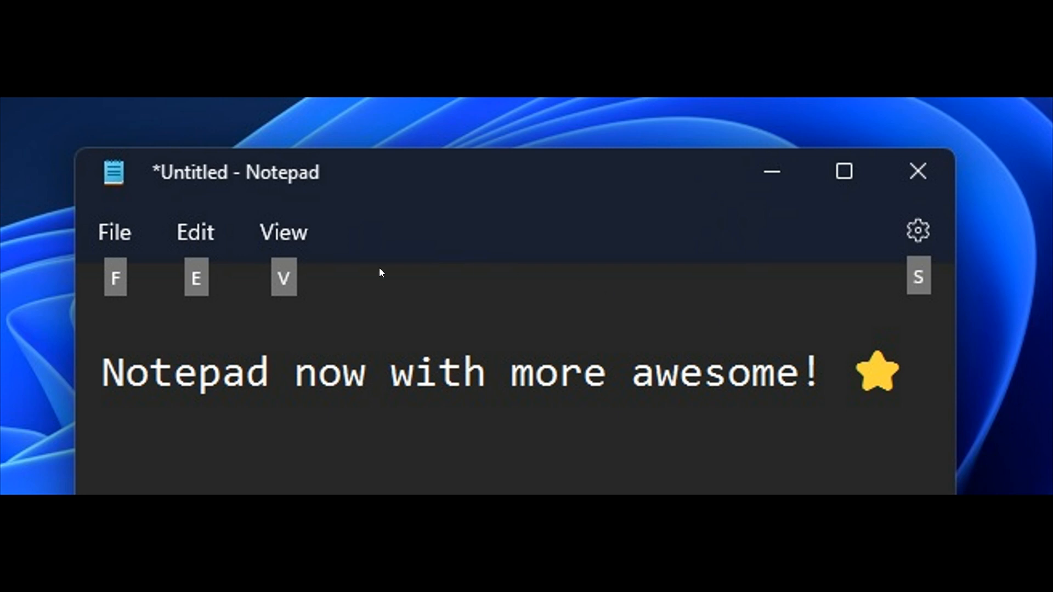
{"action": "mouse_move", "coordinate": [262, 322]}
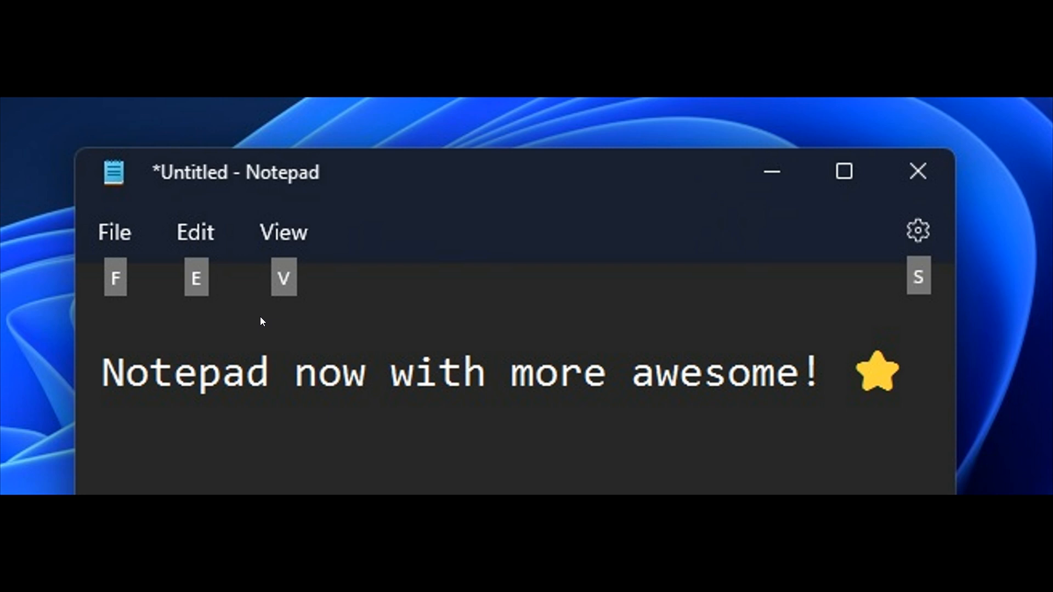
{"action": "mouse_move", "coordinate": [530, 330]}
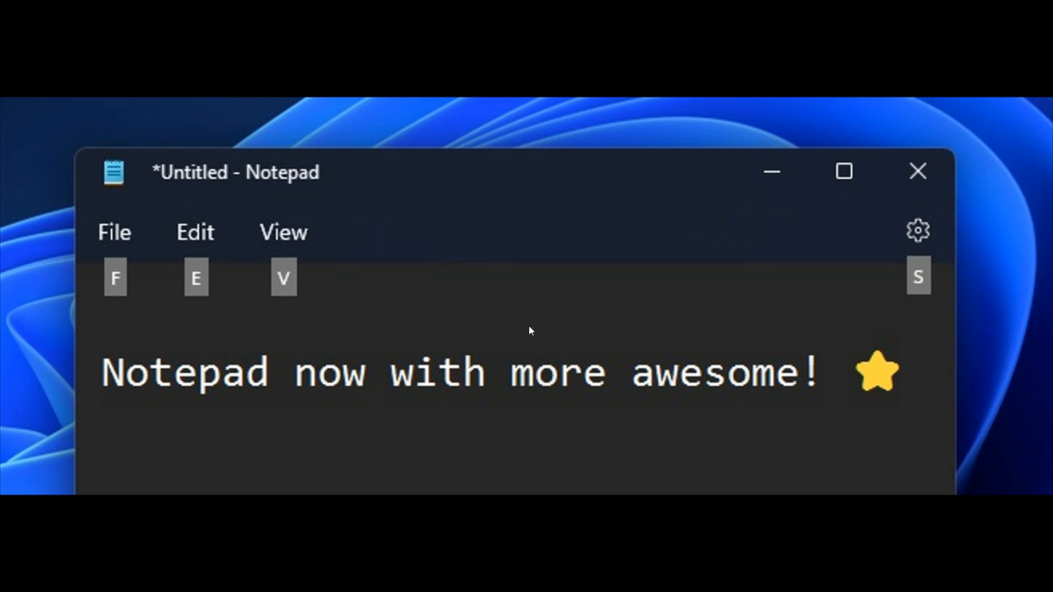
{"action": "mouse_move", "coordinate": [629, 329]}
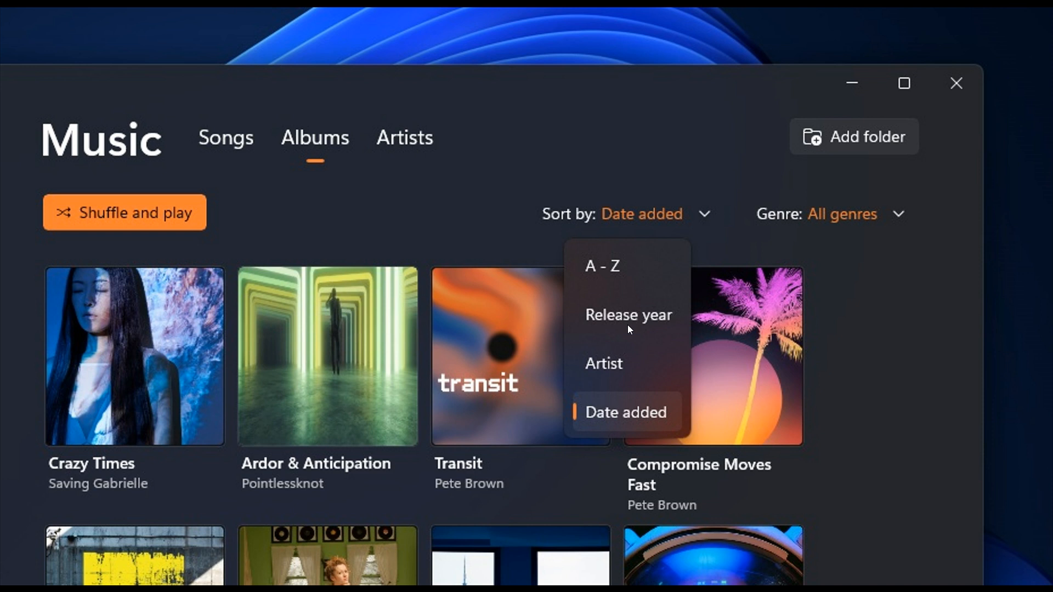
{"action": "mouse_move", "coordinate": [598, 378]}
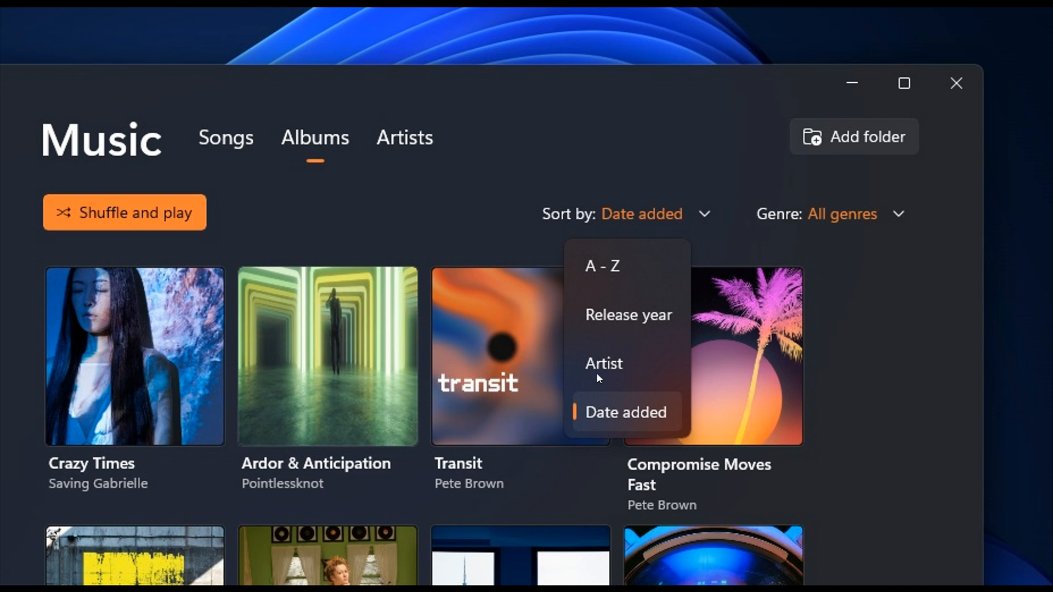
{"action": "mouse_move", "coordinate": [632, 415]}
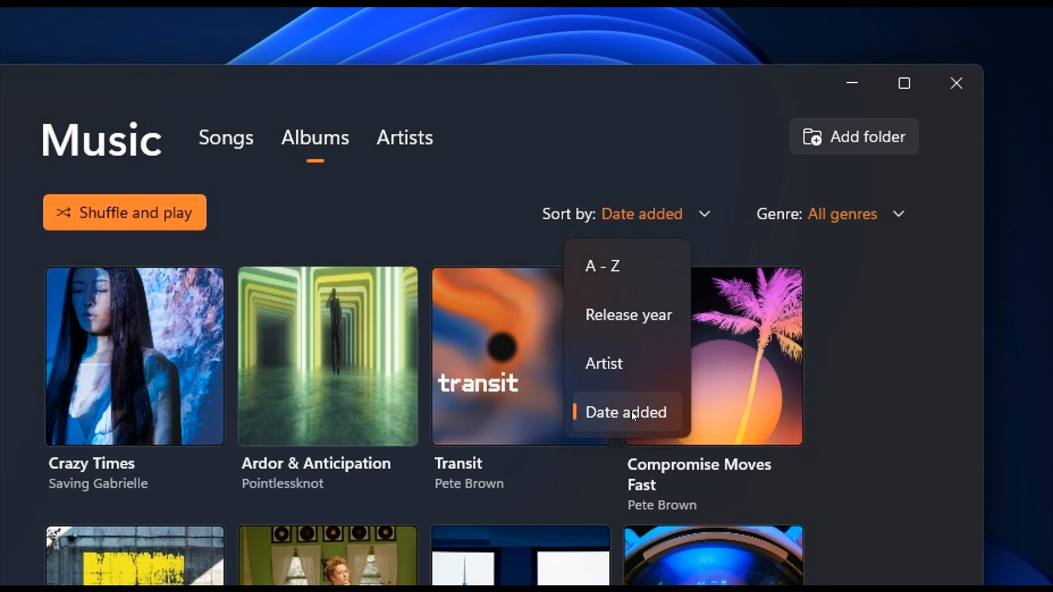
{"action": "mouse_move", "coordinate": [576, 397]}
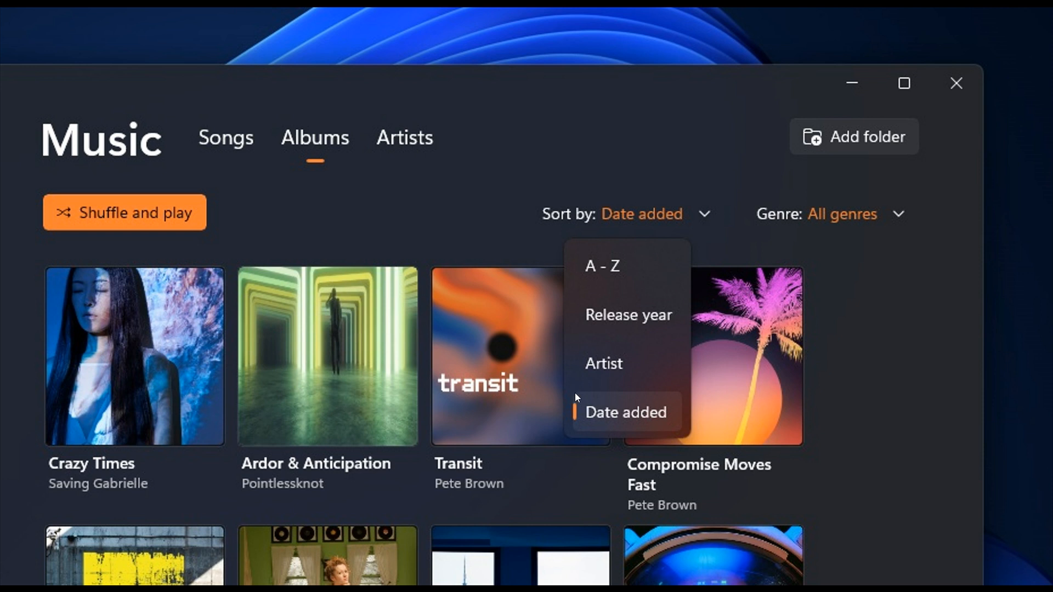
{"action": "mouse_move", "coordinate": [656, 386]}
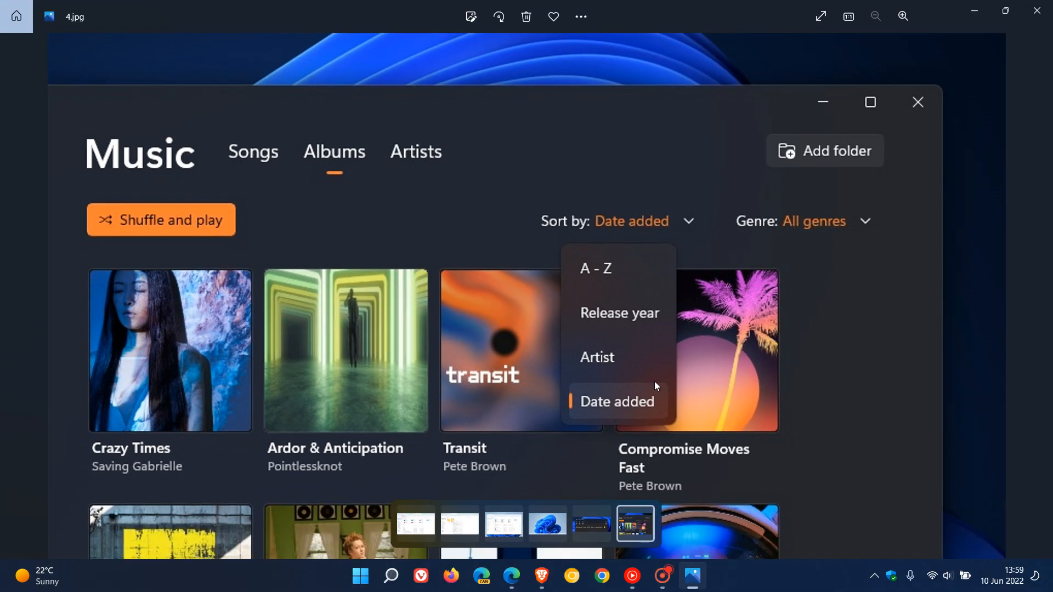
{"action": "mouse_move", "coordinate": [974, 11]}
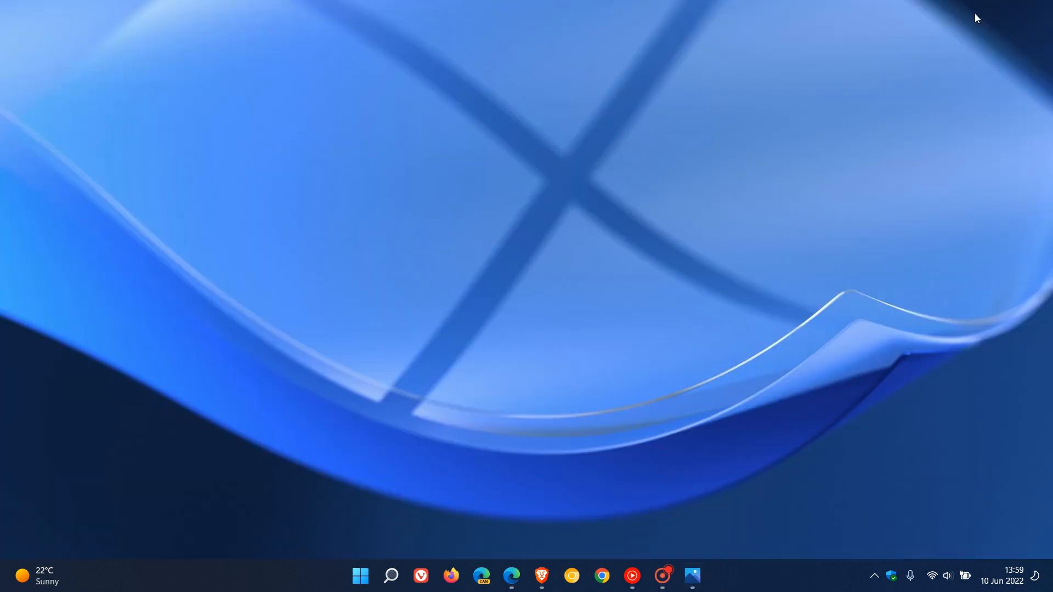
{"action": "mouse_move", "coordinate": [510, 547]}
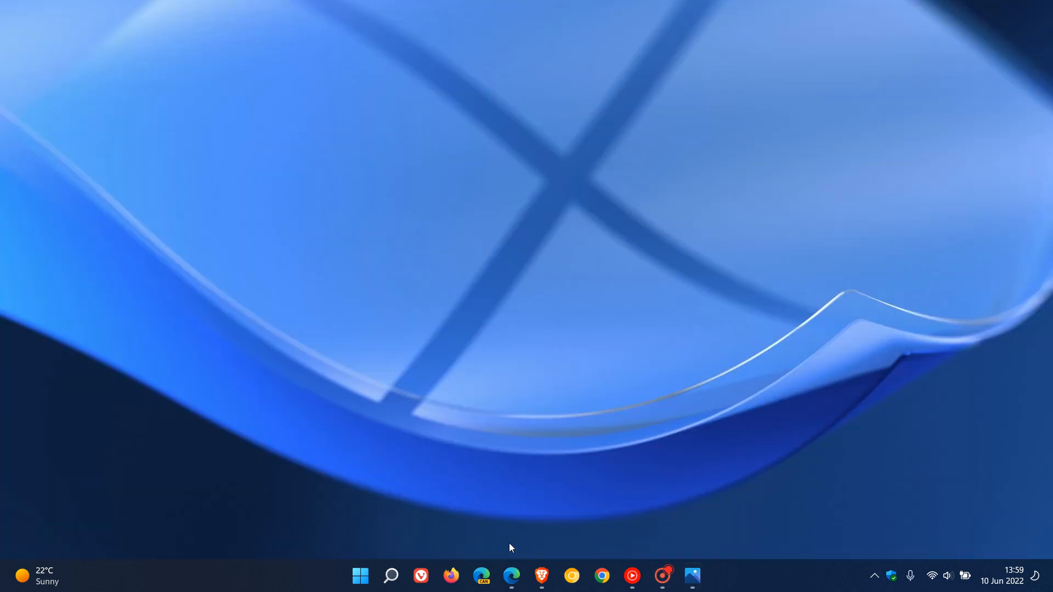
Scroll through the Windows 11 Insider Preview Build 25136 blog post in Edge, then minimize Edge.
{"action": "left_click", "coordinate": [512, 576]}
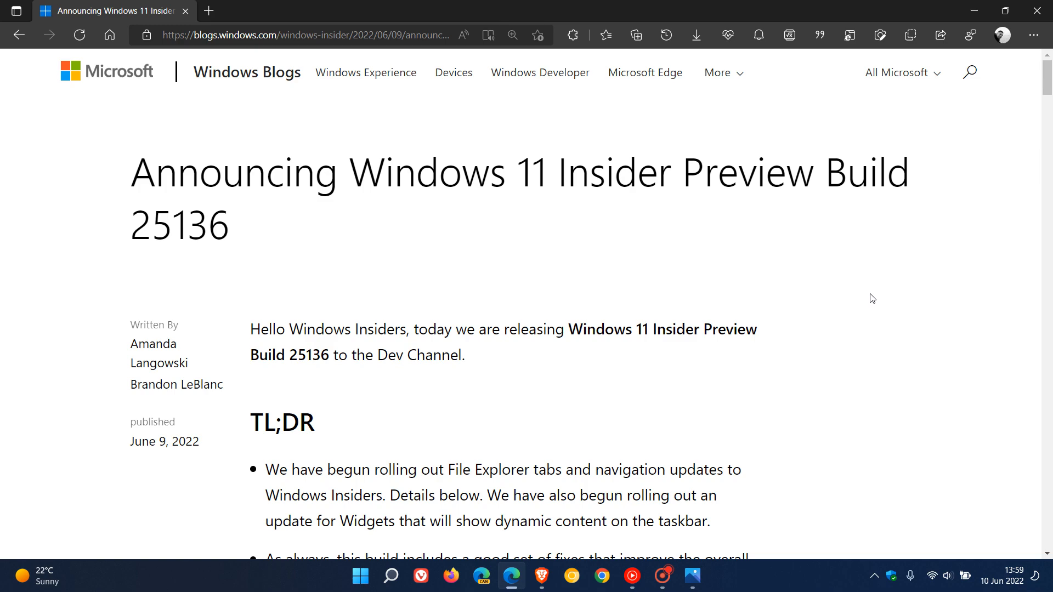
{"action": "scroll", "scroll_direction": "down", "scroll_amount": 3}
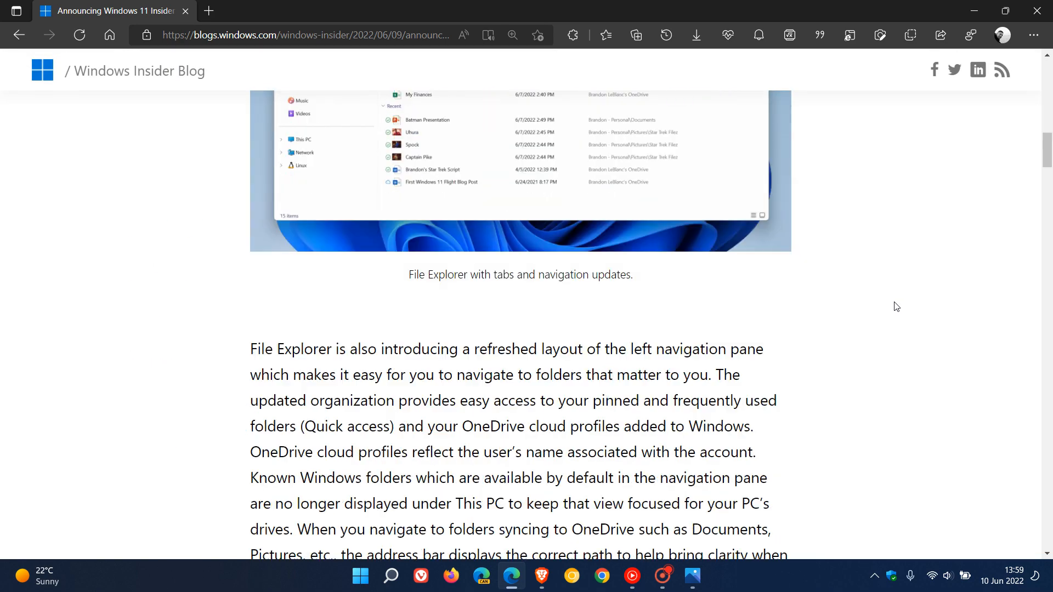
{"action": "scroll", "scroll_direction": "down", "scroll_amount": 3}
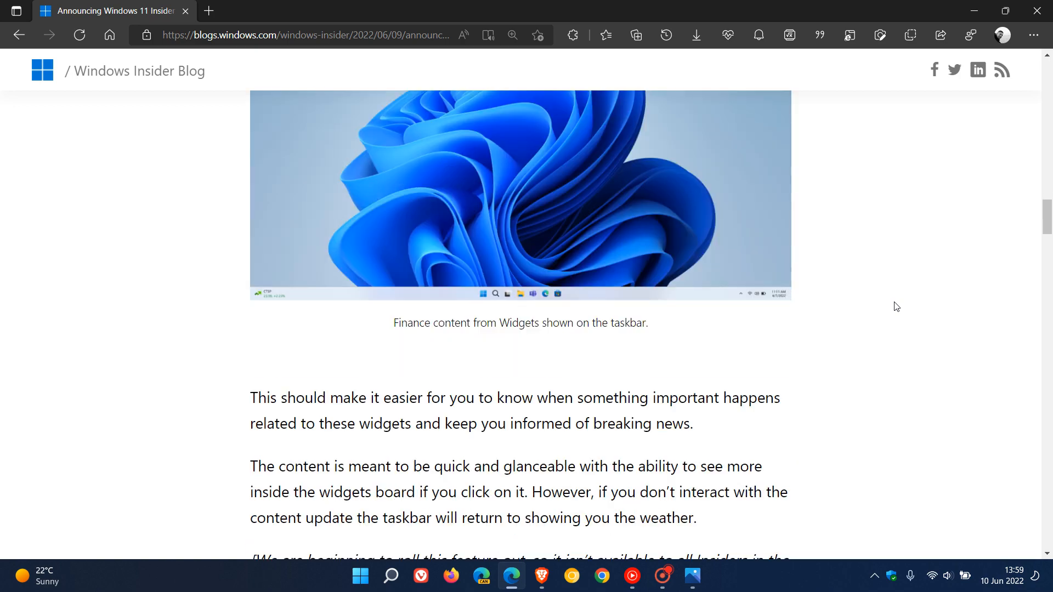
{"action": "scroll", "scroll_direction": "down", "scroll_amount": 3}
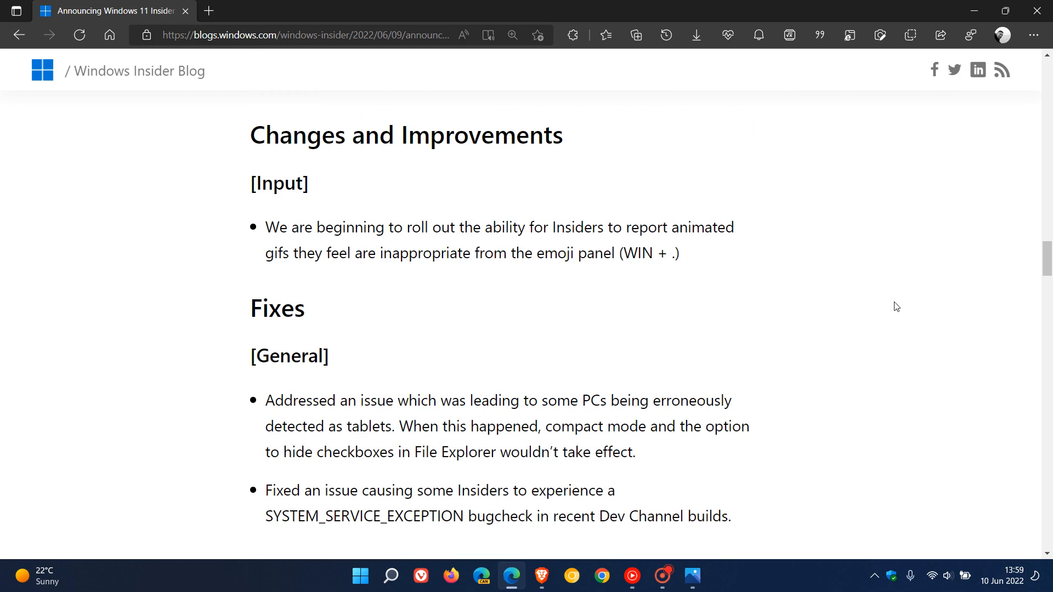
{"action": "scroll", "scroll_direction": "down", "scroll_amount": 3}
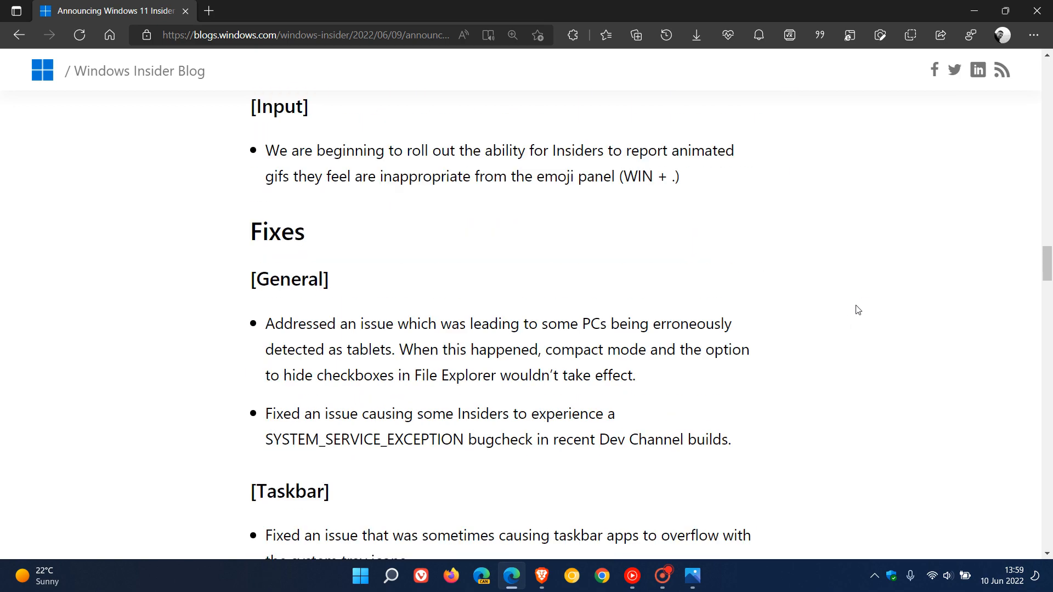
{"action": "scroll", "scroll_direction": "down", "scroll_amount": 3}
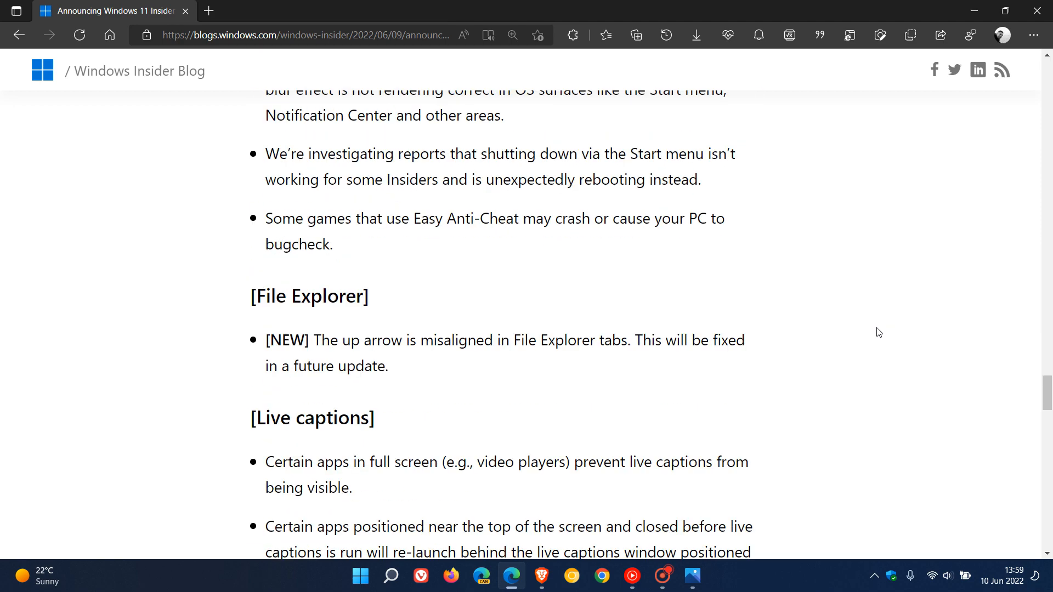
{"action": "scroll", "scroll_direction": "down", "scroll_amount": 3}
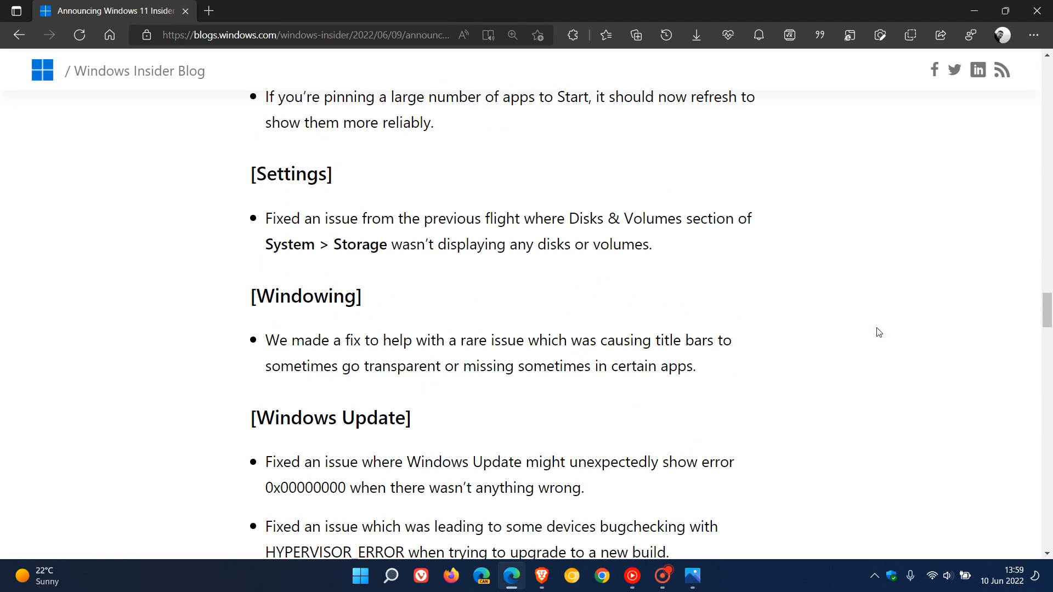
{"action": "scroll", "scroll_direction": "down", "scroll_amount": 3}
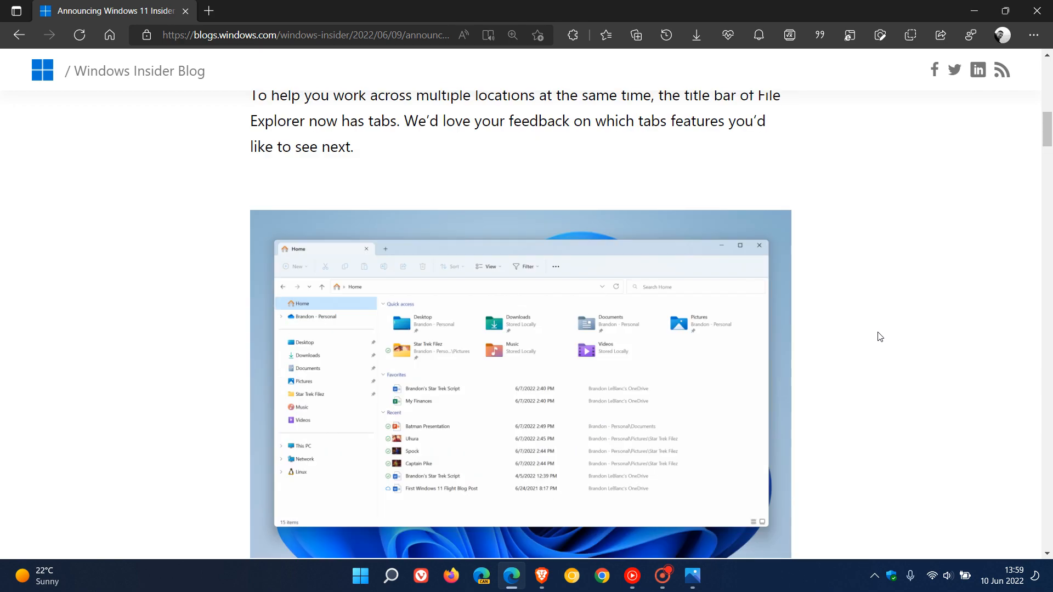
{"action": "scroll", "scroll_direction": "up", "scroll_amount": 3}
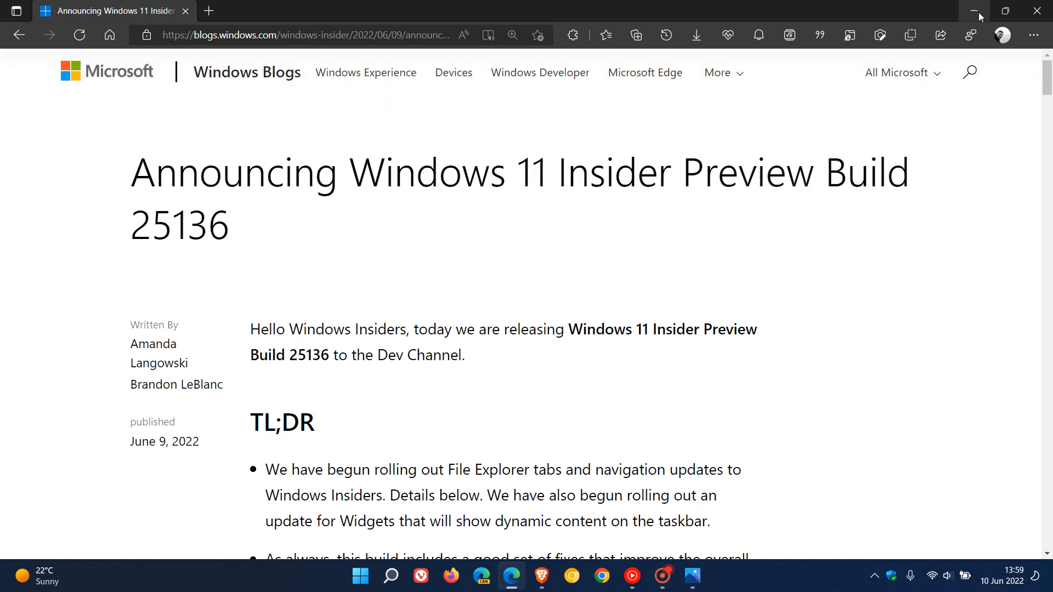
{"action": "left_click", "coordinate": [975, 11]}
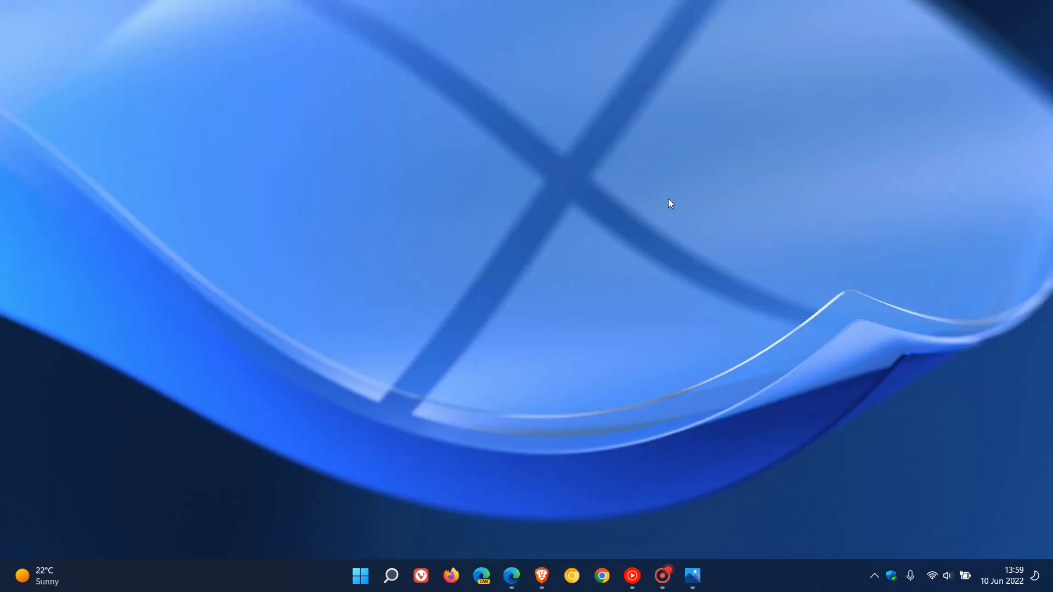